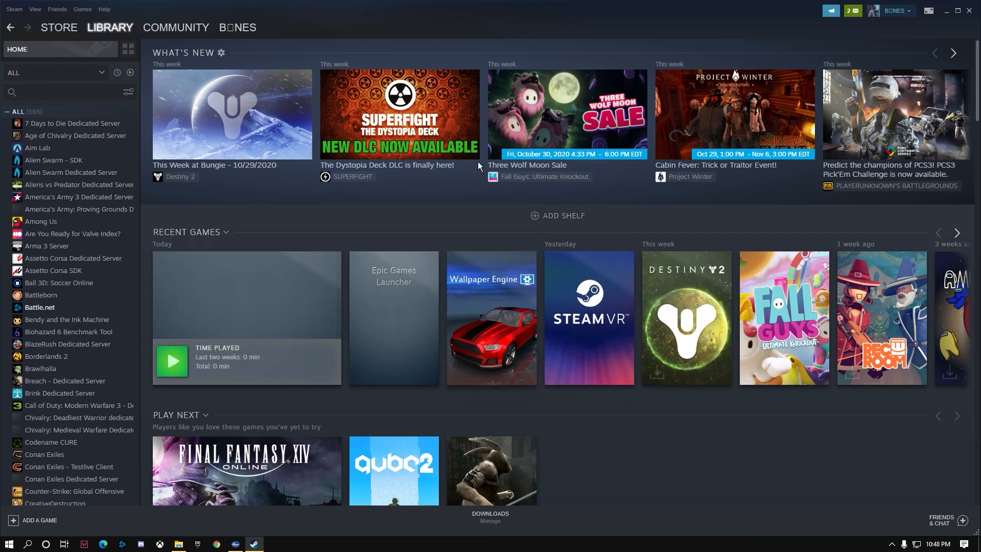
pyautogui.moveTo(676, 203)
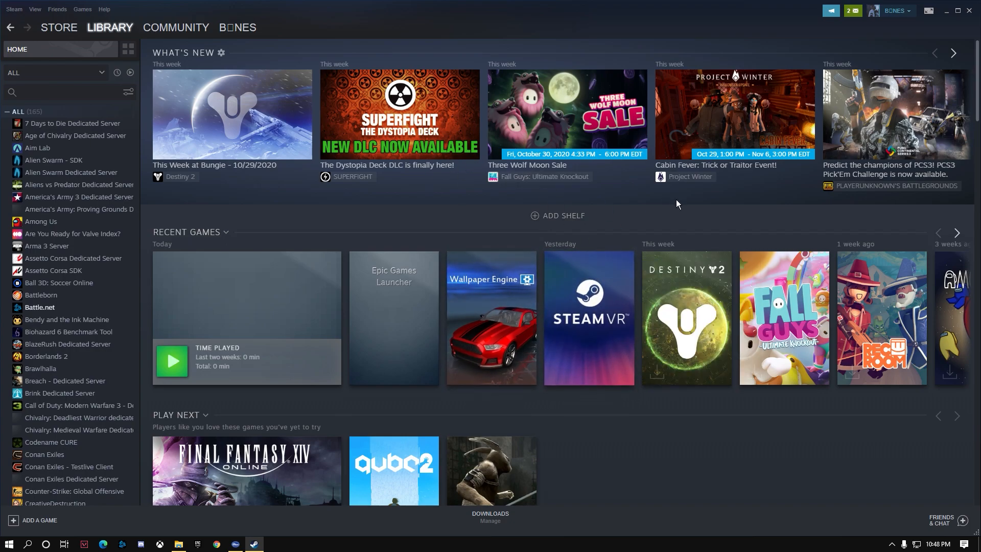
pyautogui.moveTo(821, 62)
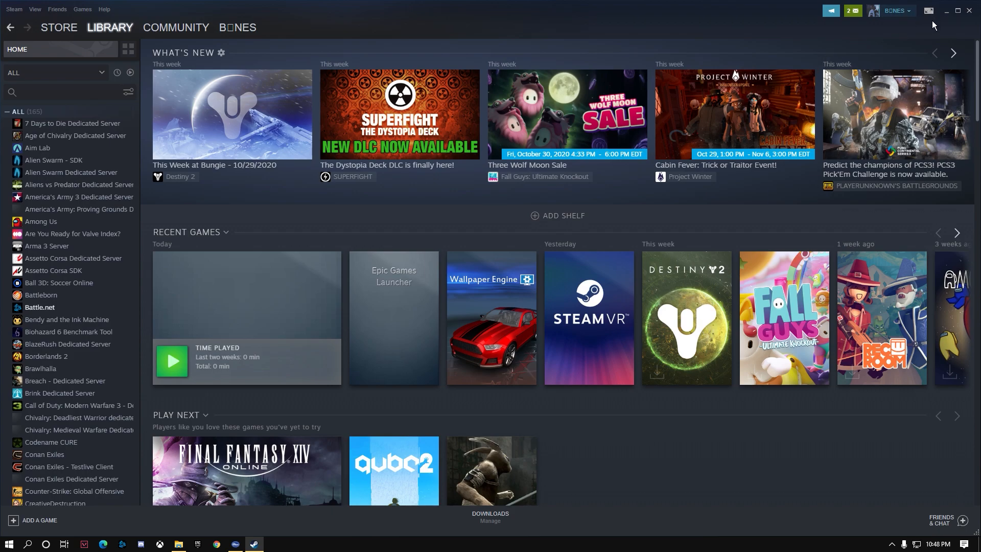
pyautogui.moveTo(30, 17)
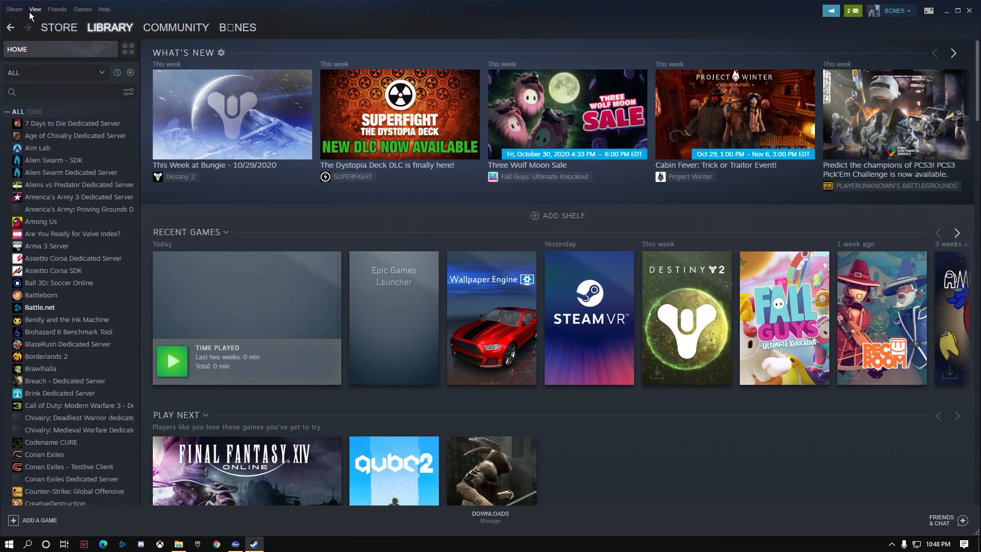
# Step: Open Steam Settings from the Steam menu, landing on the Controller page
pyautogui.click(14, 9)
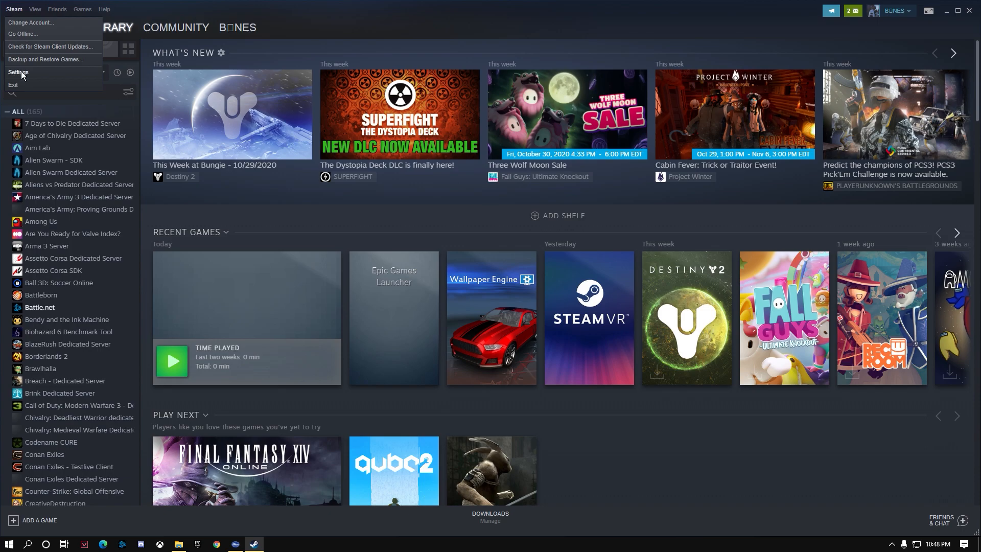
pyautogui.click(19, 72)
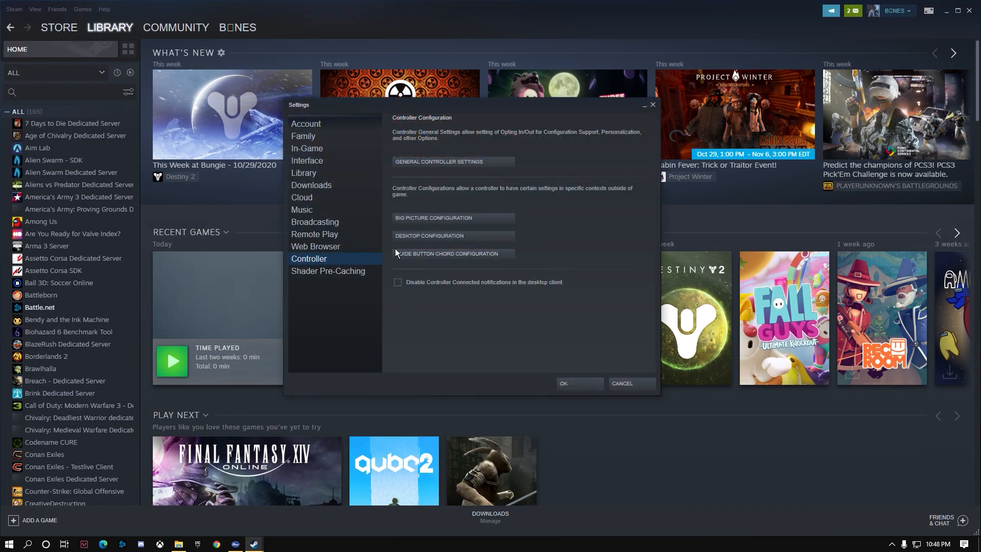
pyautogui.moveTo(477, 167)
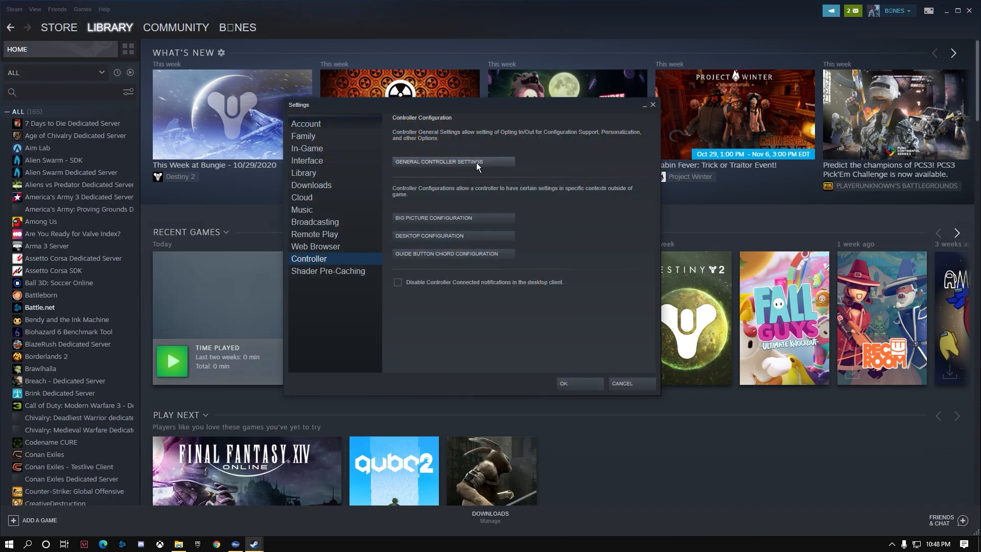
# Step: Check General Controller Settings, view the duel sense ps5 controller, then go back
pyautogui.click(475, 161)
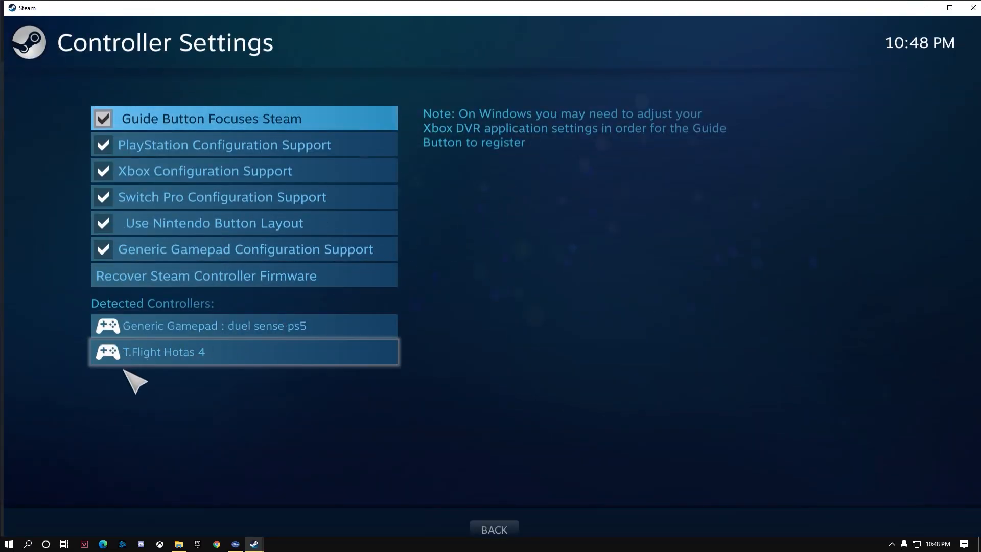
pyautogui.moveTo(168, 343)
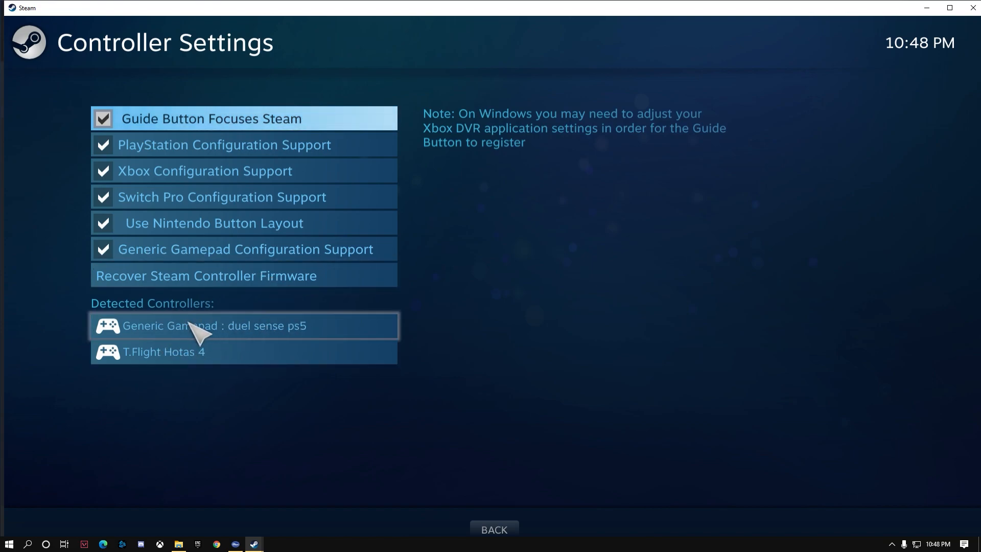
pyautogui.moveTo(234, 335)
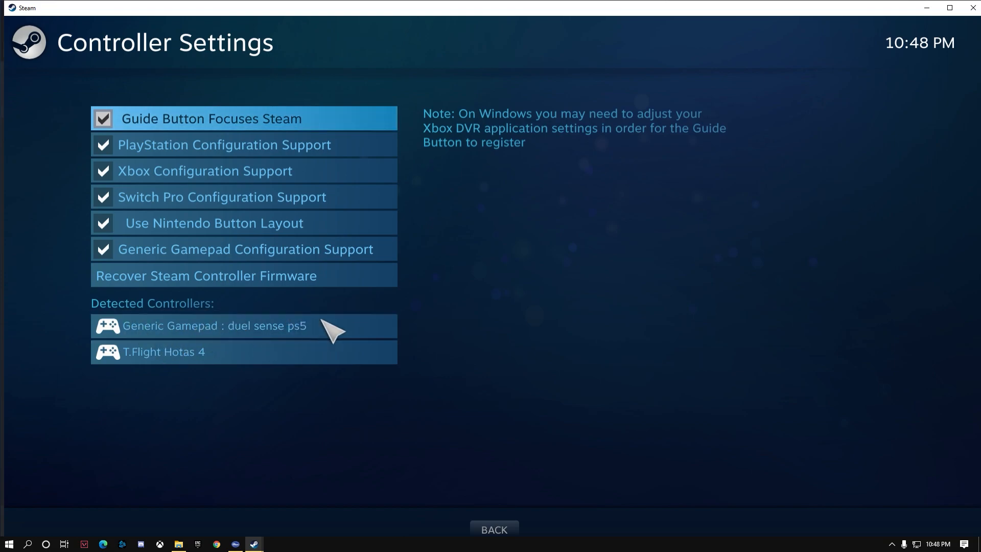
pyautogui.moveTo(294, 337)
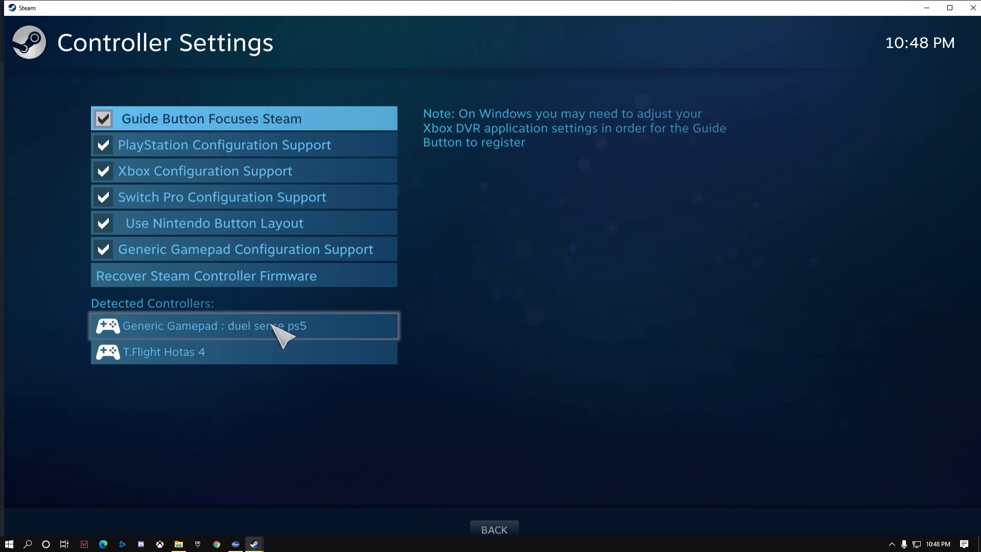
pyautogui.click(214, 326)
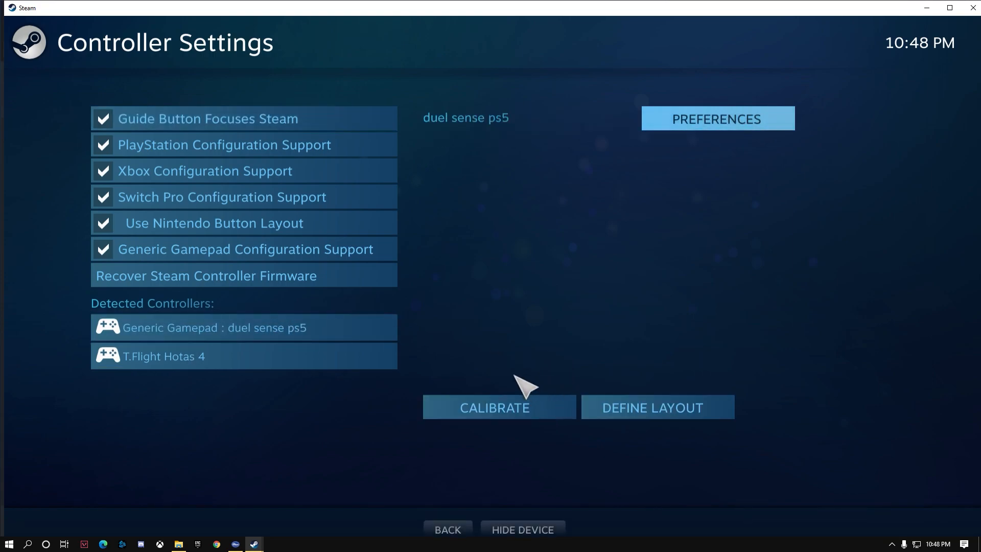
pyautogui.moveTo(656, 407)
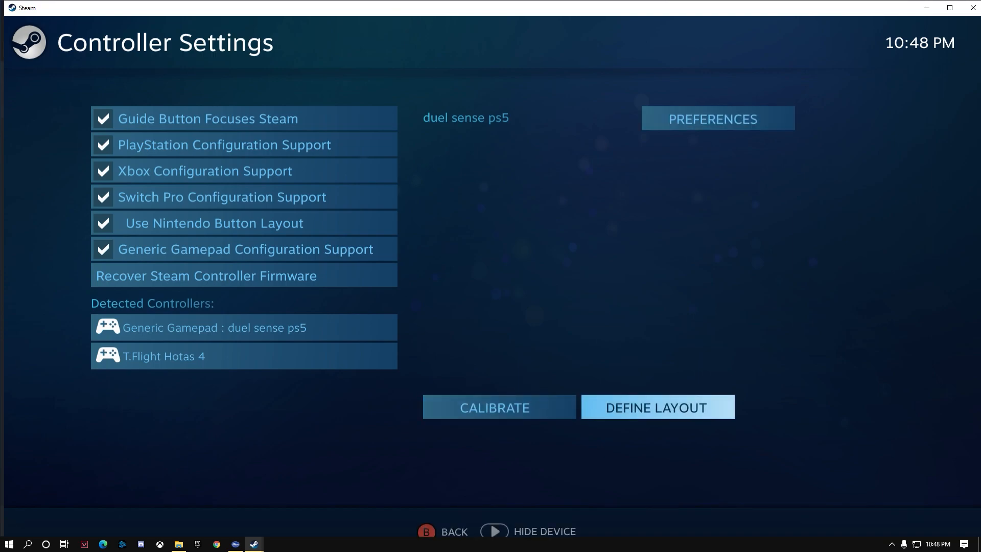
pyautogui.click(656, 407)
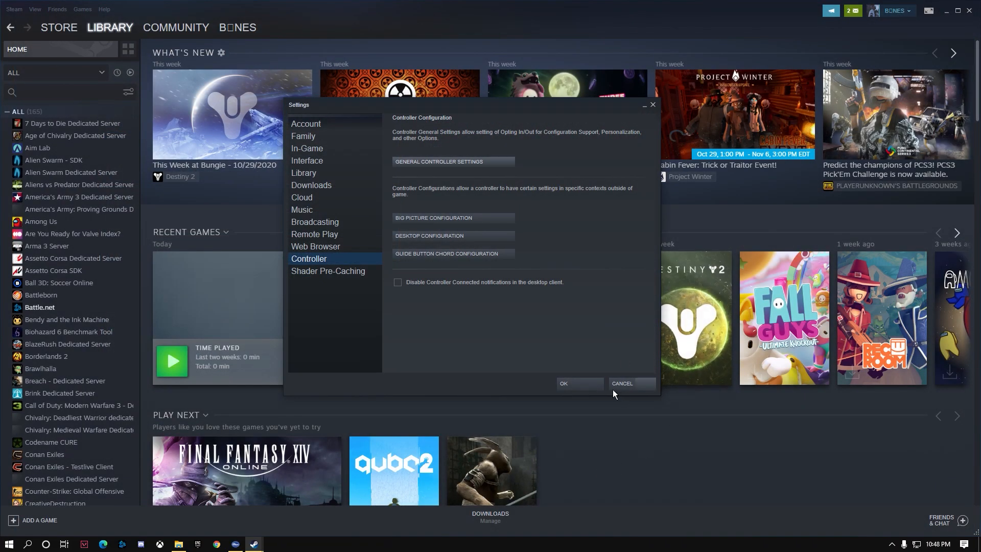
pyautogui.moveTo(504, 157)
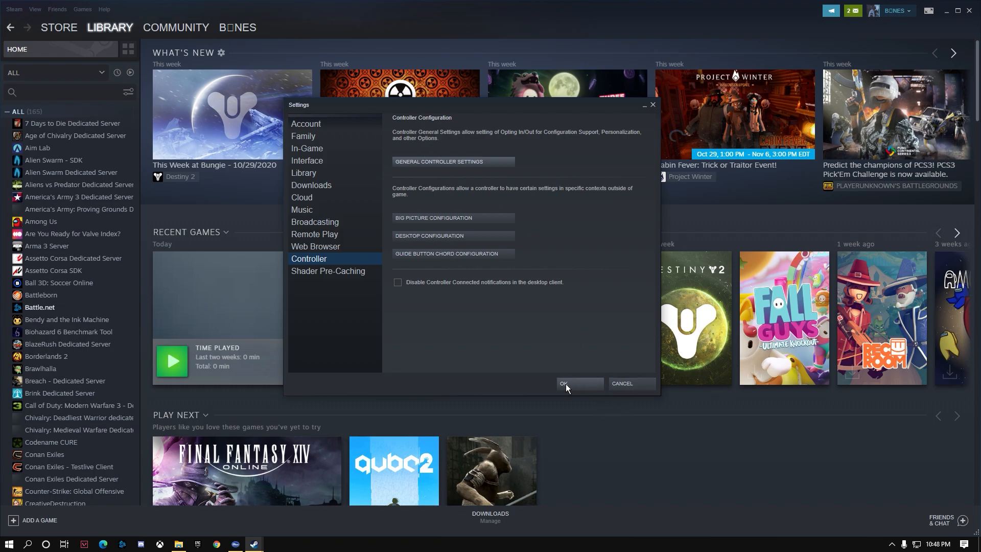
# Step: Accept the Settings dialog with OK to return to the Library
pyautogui.click(562, 383)
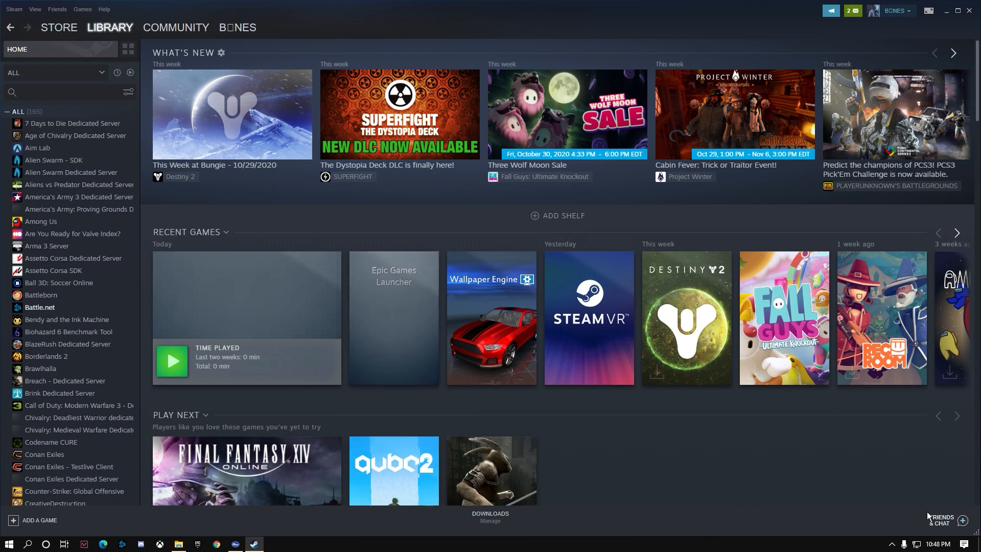
pyautogui.moveTo(748, 403)
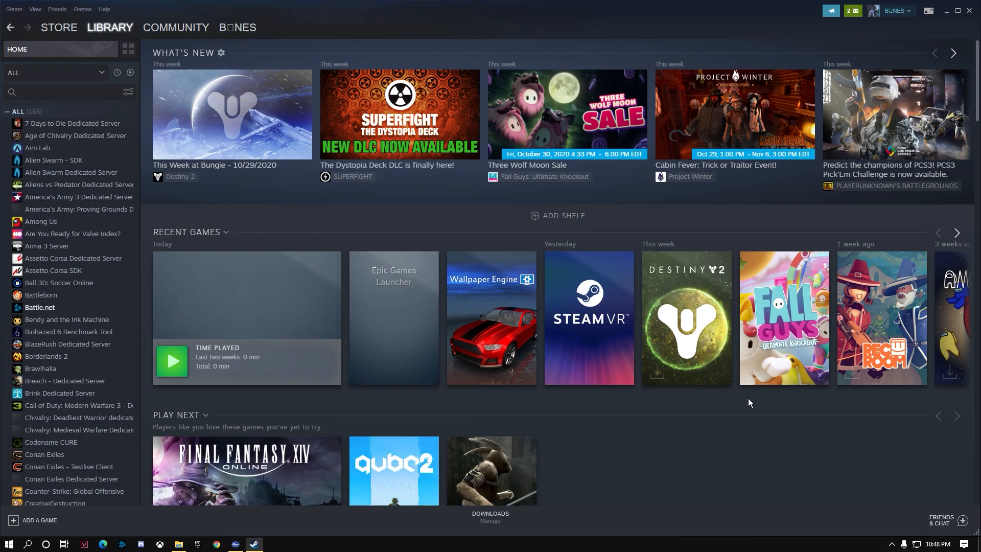
pyautogui.moveTo(97, 398)
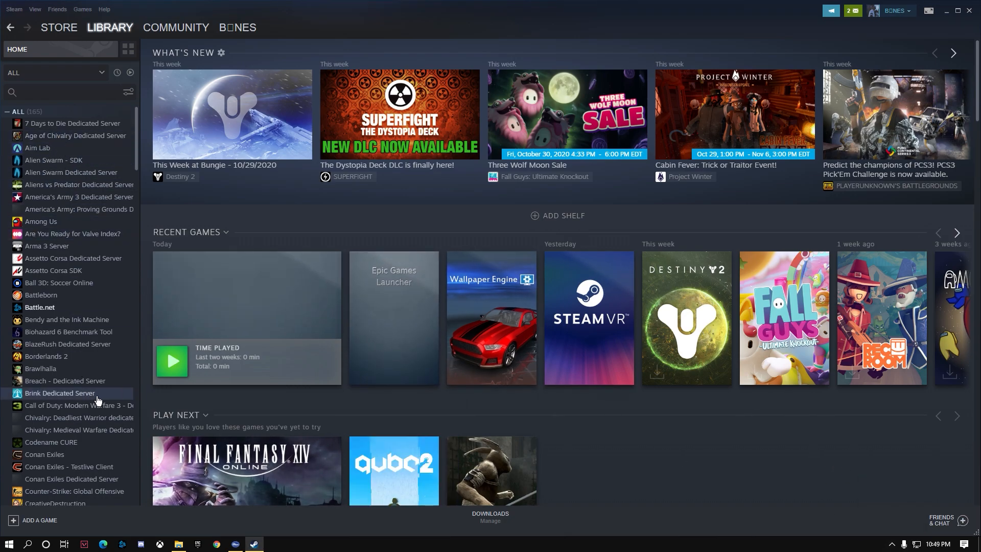
pyautogui.moveTo(61, 322)
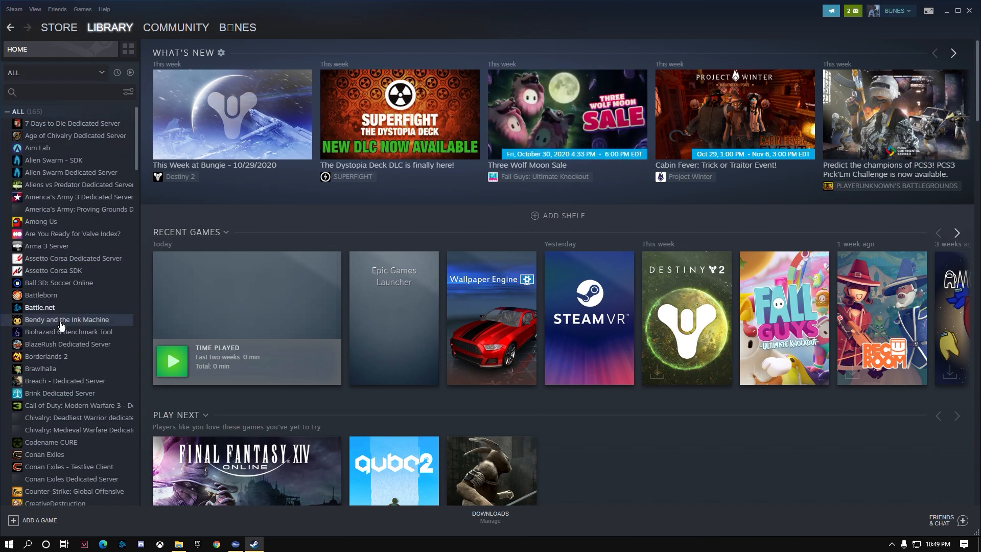
pyautogui.moveTo(82, 9)
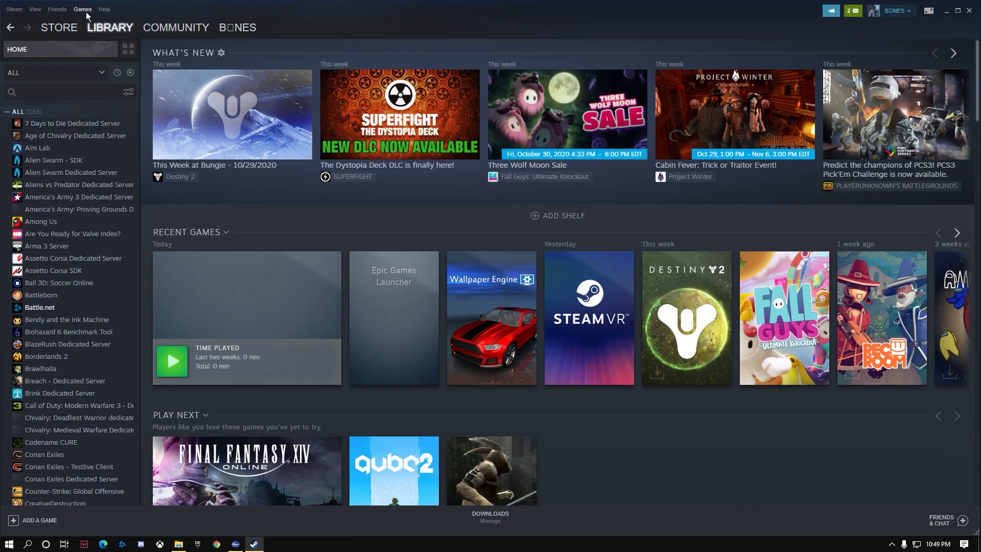
pyautogui.moveTo(485, 215)
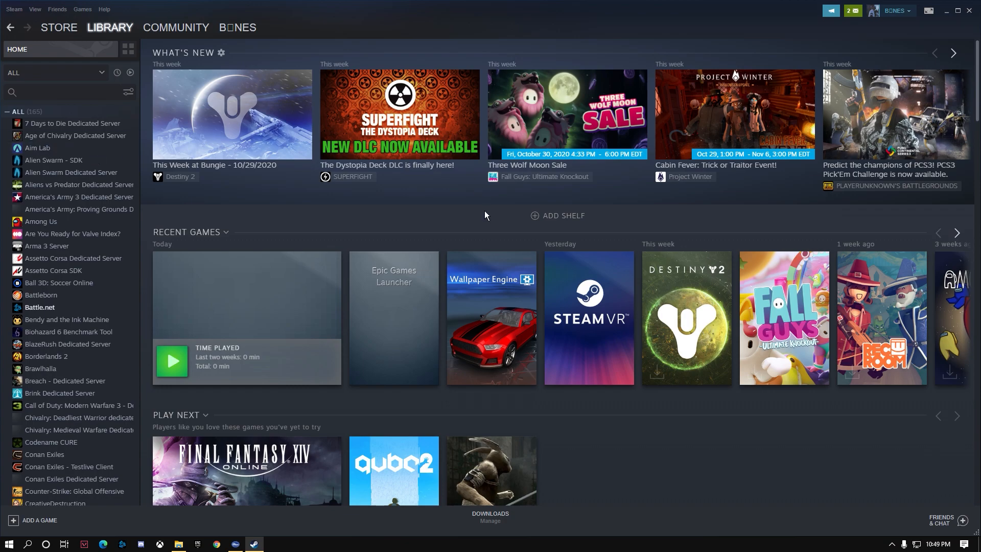
pyautogui.moveTo(544, 215)
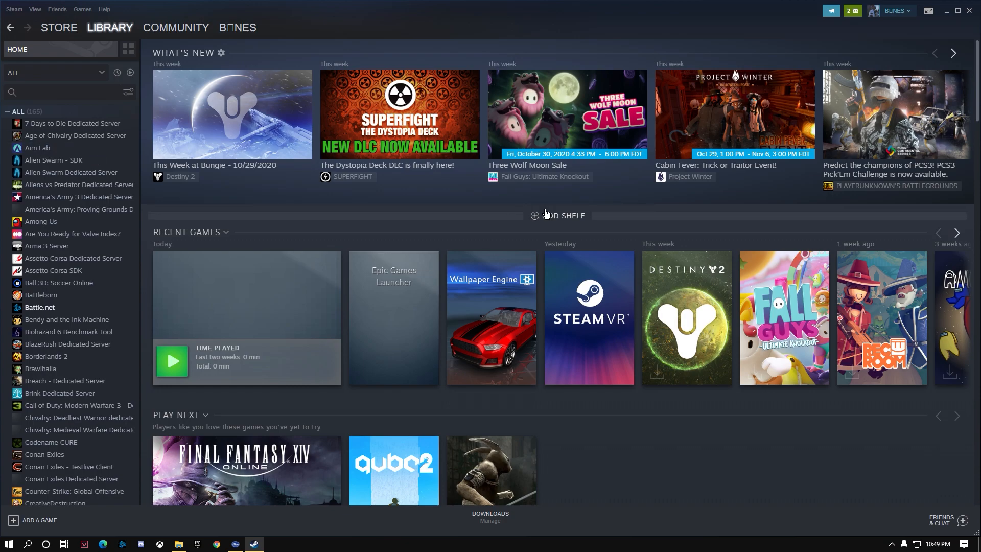
pyautogui.moveTo(111, 237)
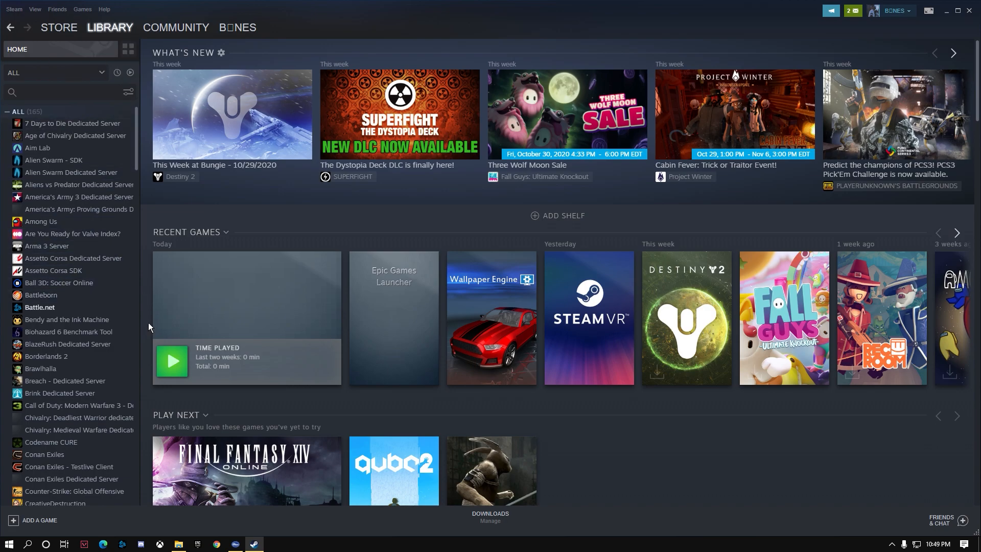
pyautogui.moveTo(82, 9)
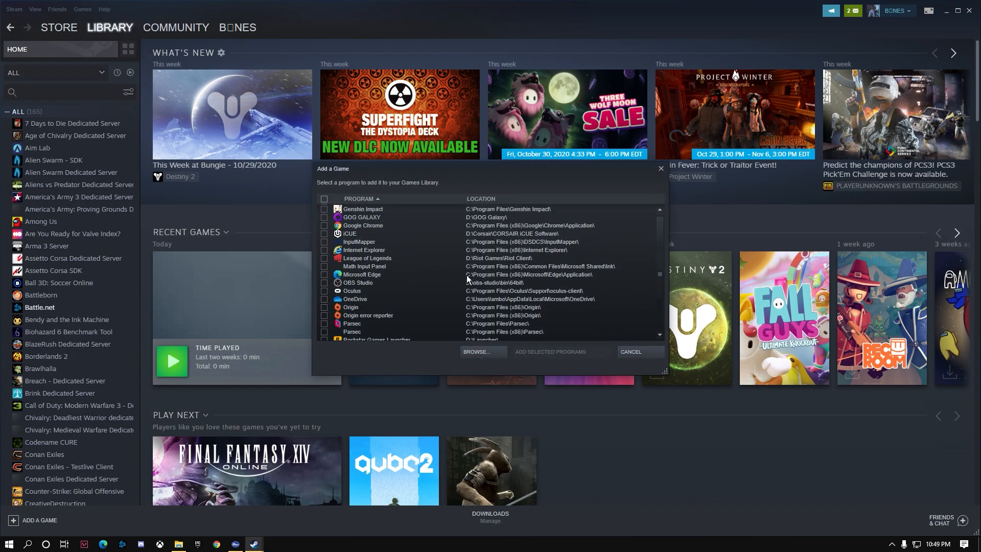
# Step: Scroll through the Add a Game program list, then cancel without adding anything
pyautogui.scroll(3)
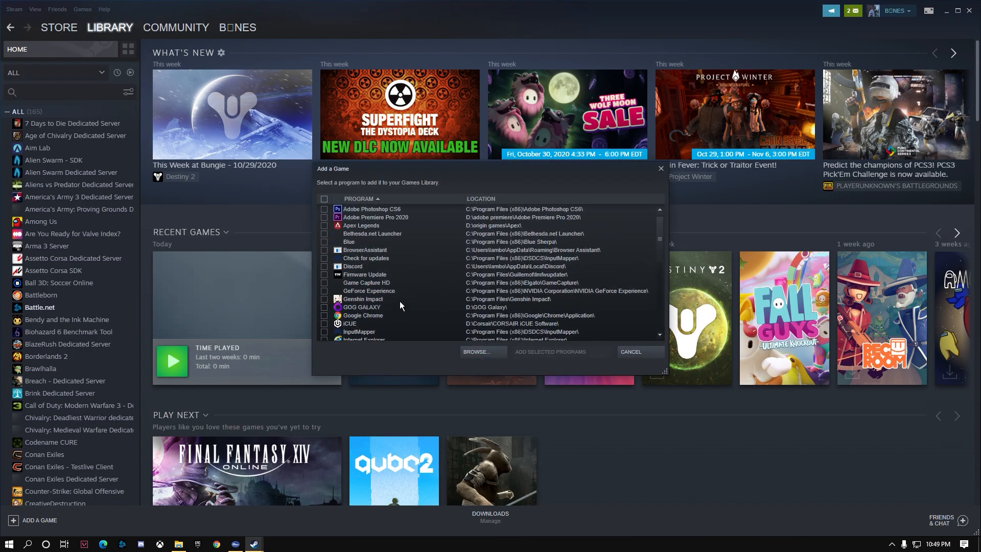
pyautogui.moveTo(392, 250)
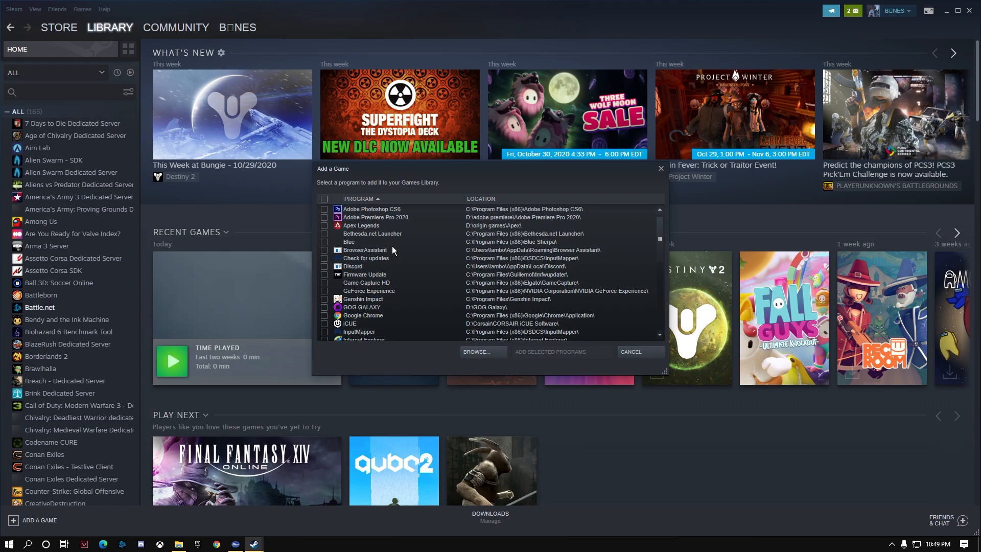
pyautogui.scroll(-3)
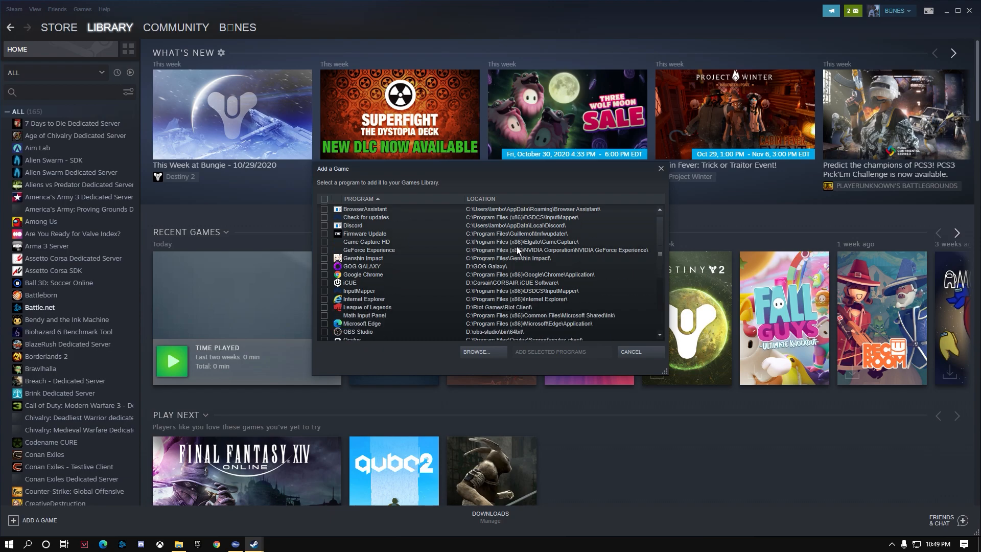
pyautogui.scroll(-3)
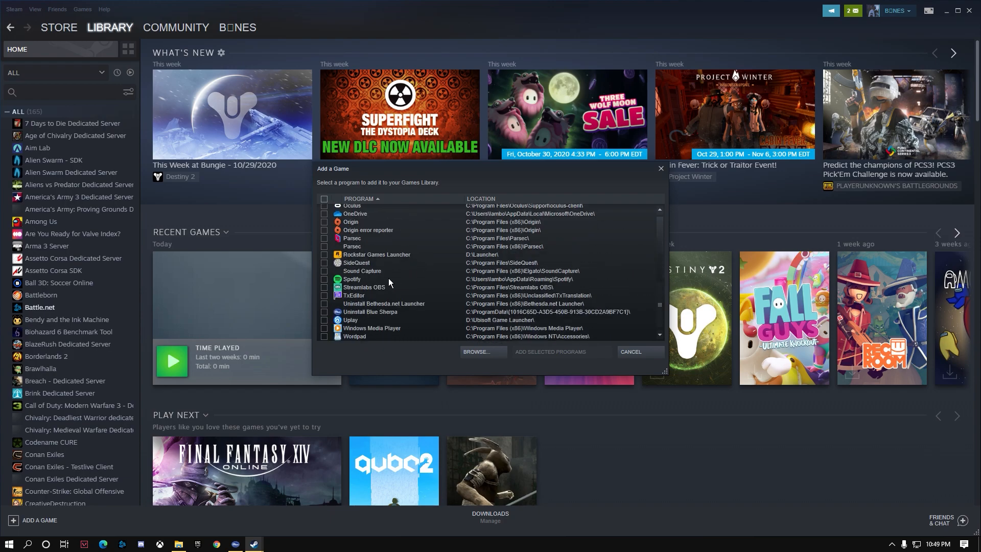
pyautogui.scroll(3)
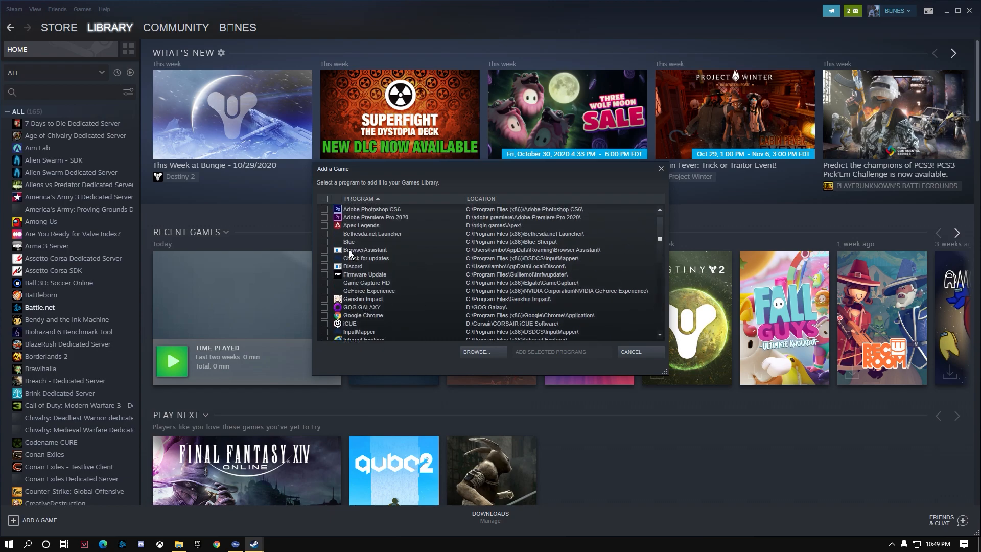
pyautogui.scroll(-3)
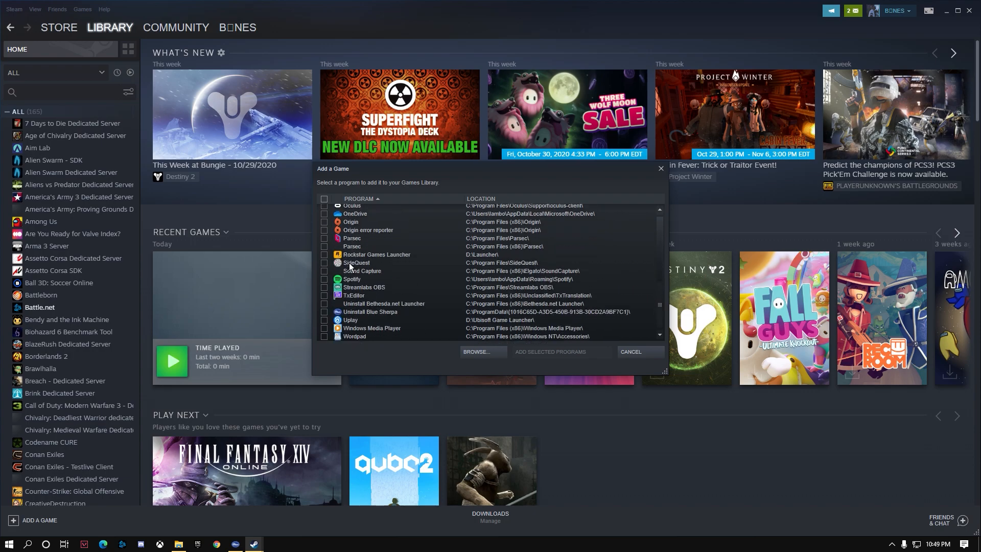
pyautogui.click(630, 351)
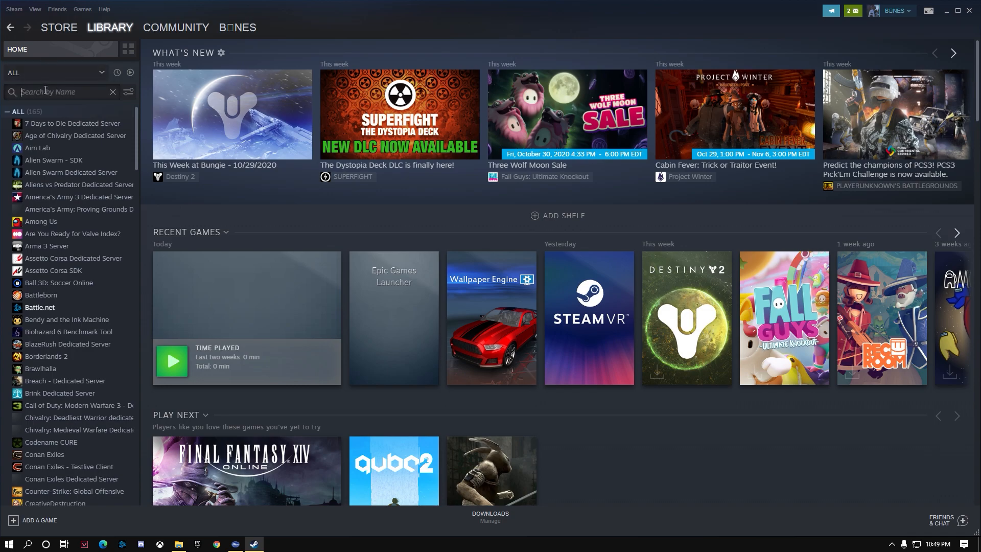
# Step: Search the library for 'epic' and play Epic Games Launcher
pyautogui.write('epic')
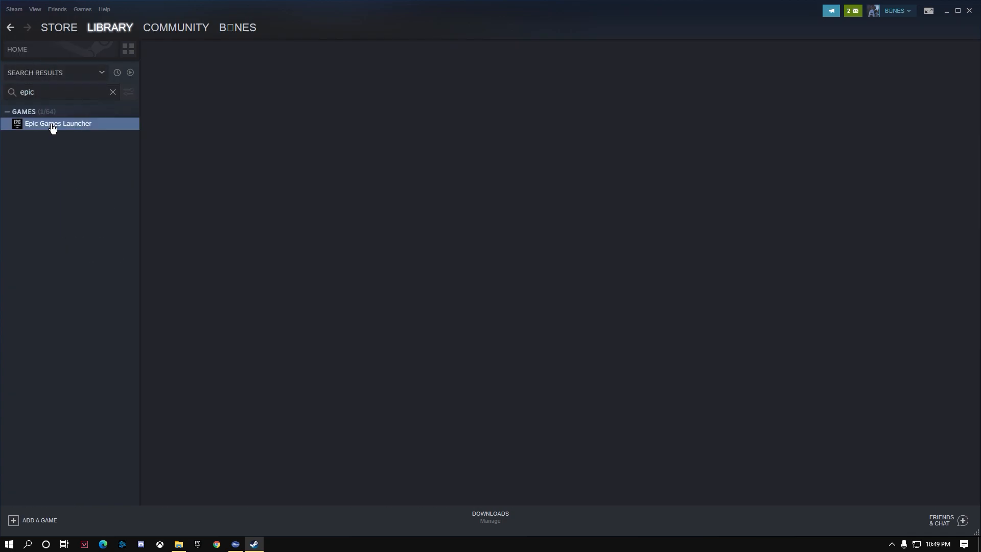
pyautogui.click(59, 123)
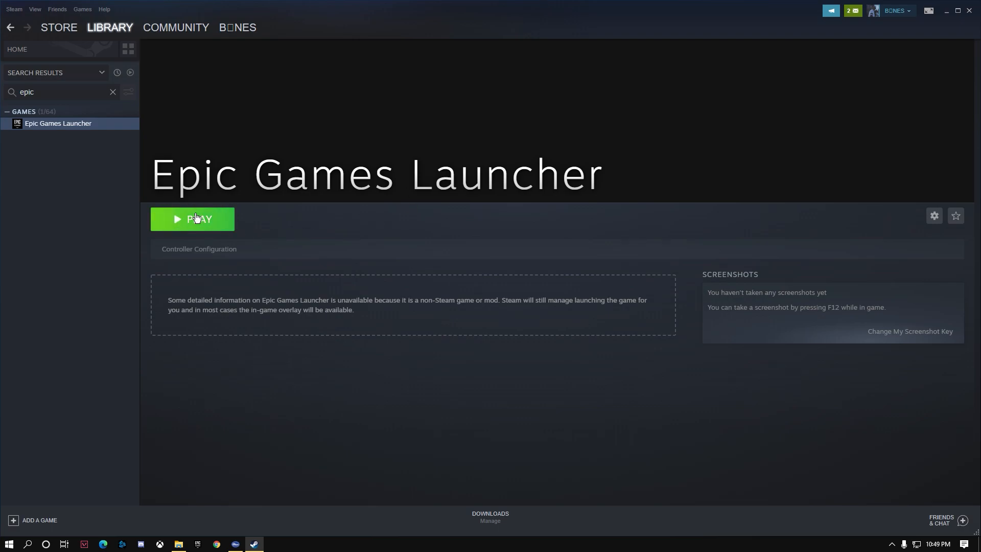
pyautogui.click(199, 219)
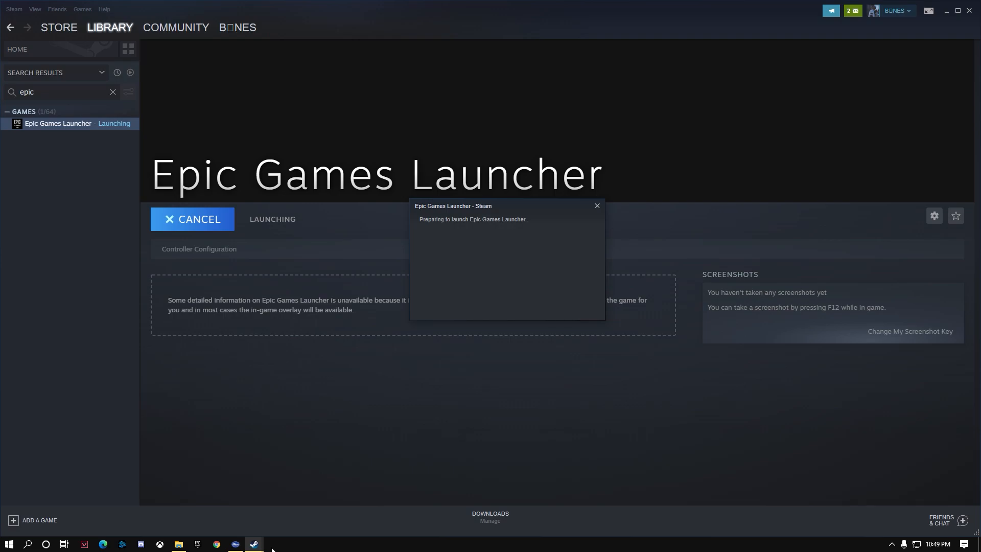
pyautogui.moveTo(237, 403)
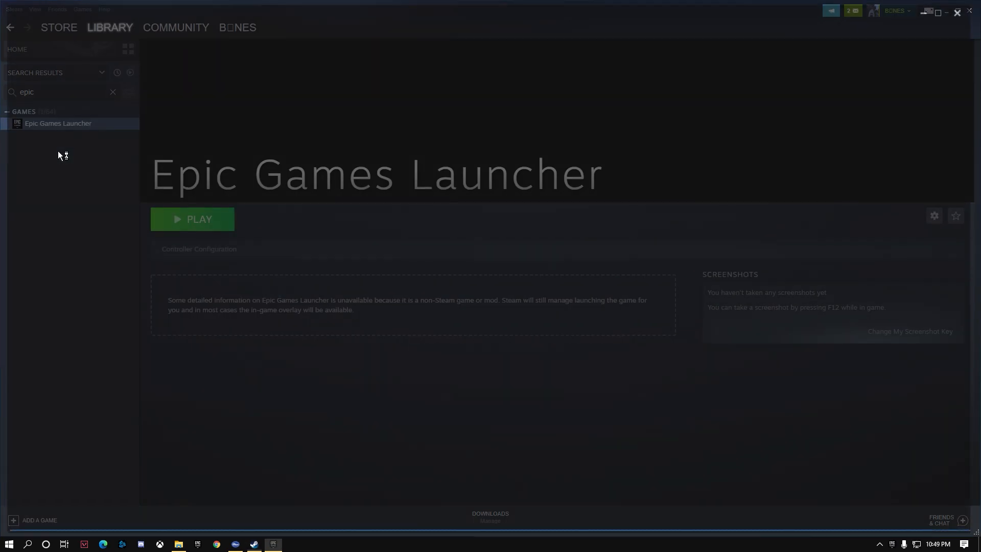
pyautogui.click(192, 219)
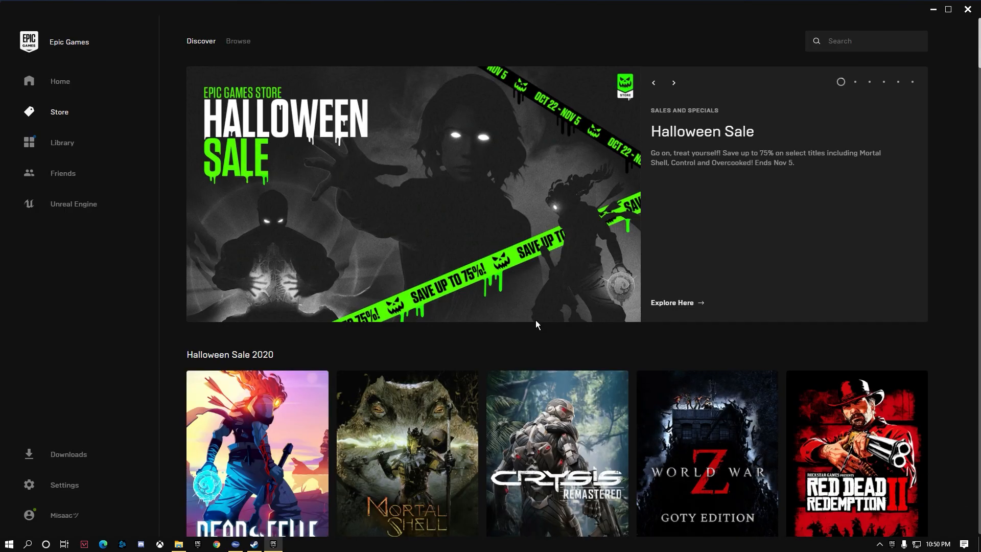
pyautogui.moveTo(549, 185)
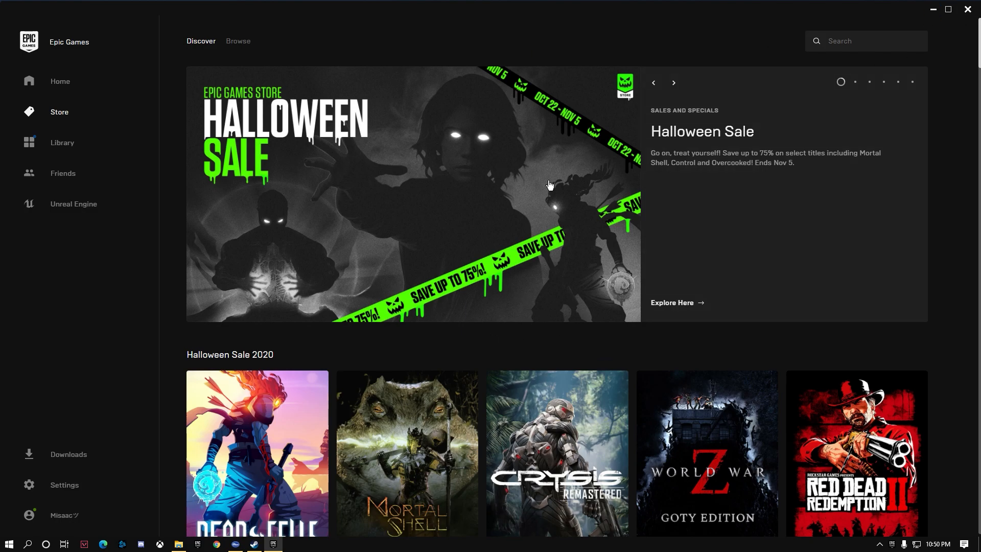
# Step: Click inside the Epic Games Launcher store window as a game starts loading
pyautogui.click(62, 142)
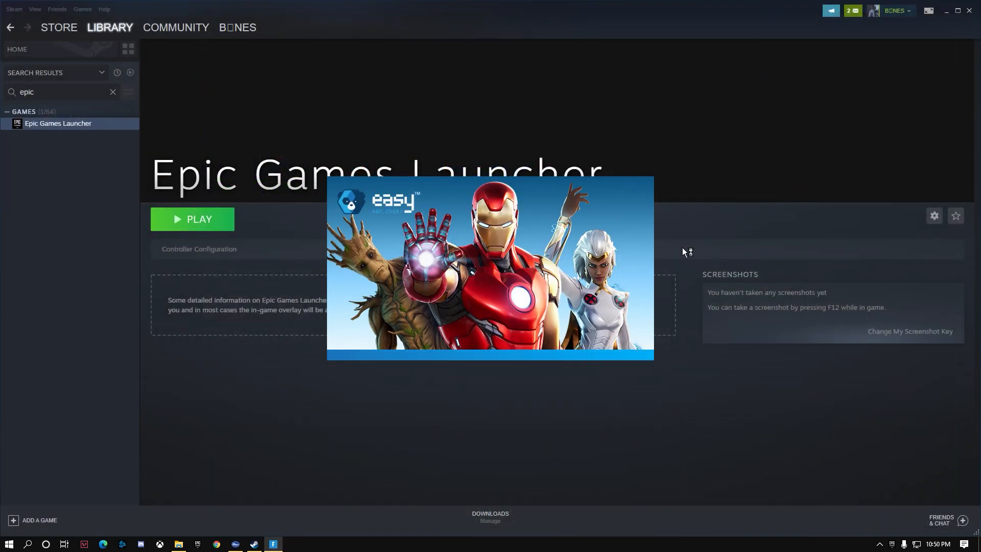
pyautogui.moveTo(693, 142)
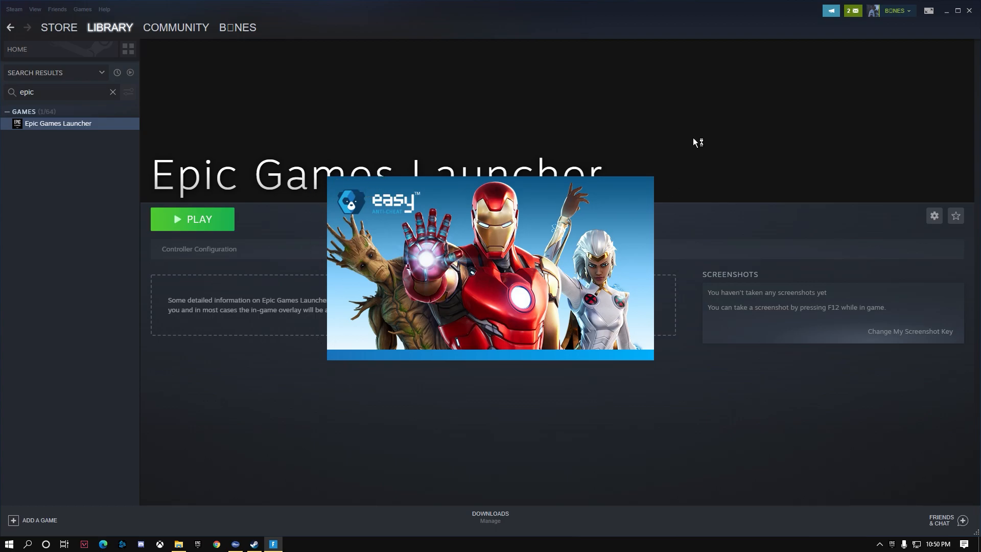
pyautogui.moveTo(327, 143)
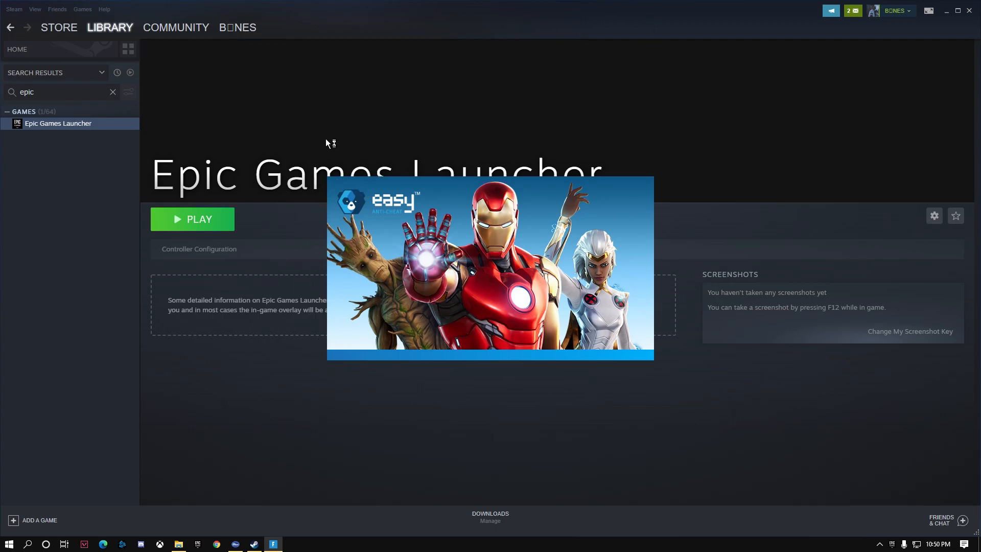
pyautogui.moveTo(405, 197)
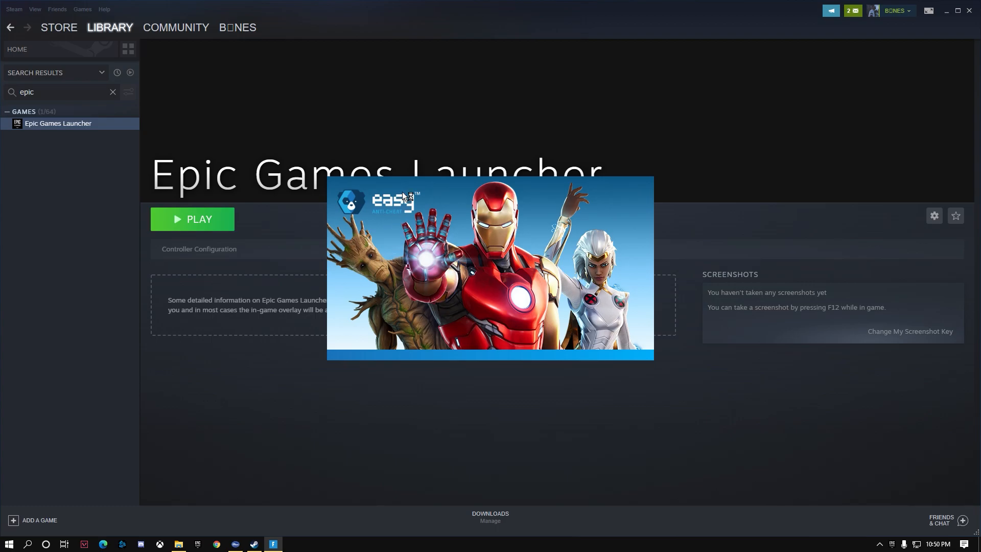
pyautogui.moveTo(835, 496)
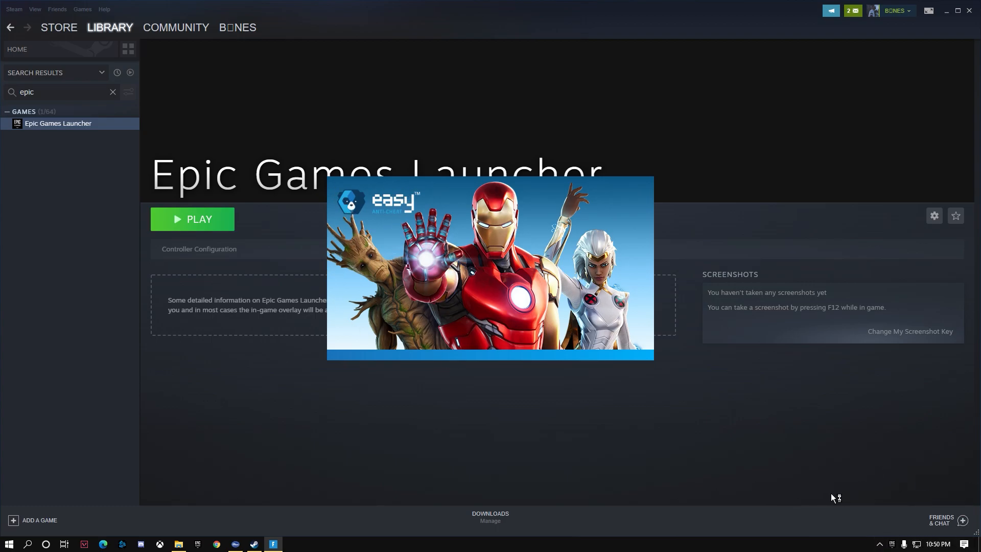
pyautogui.moveTo(873, 508)
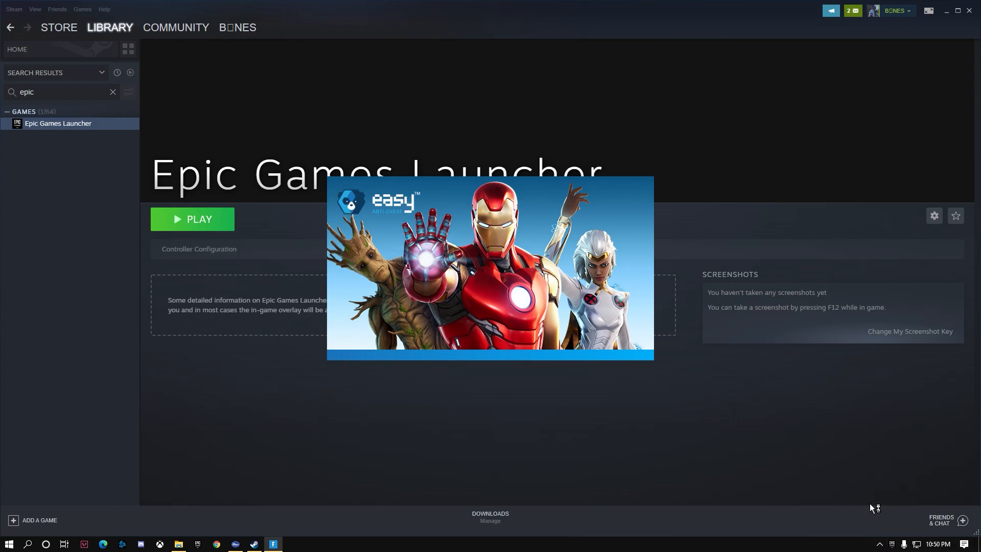
pyautogui.moveTo(864, 524)
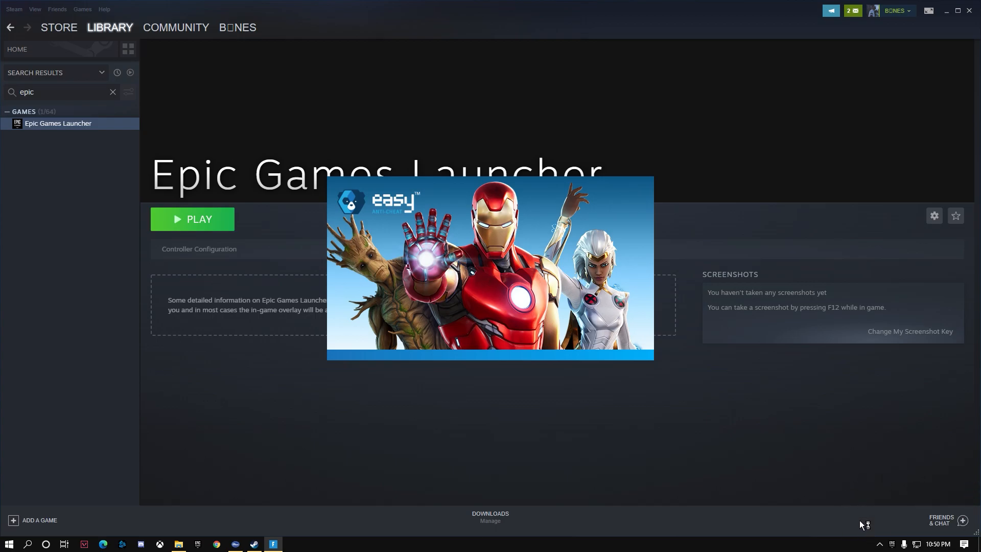
pyautogui.moveTo(927, 496)
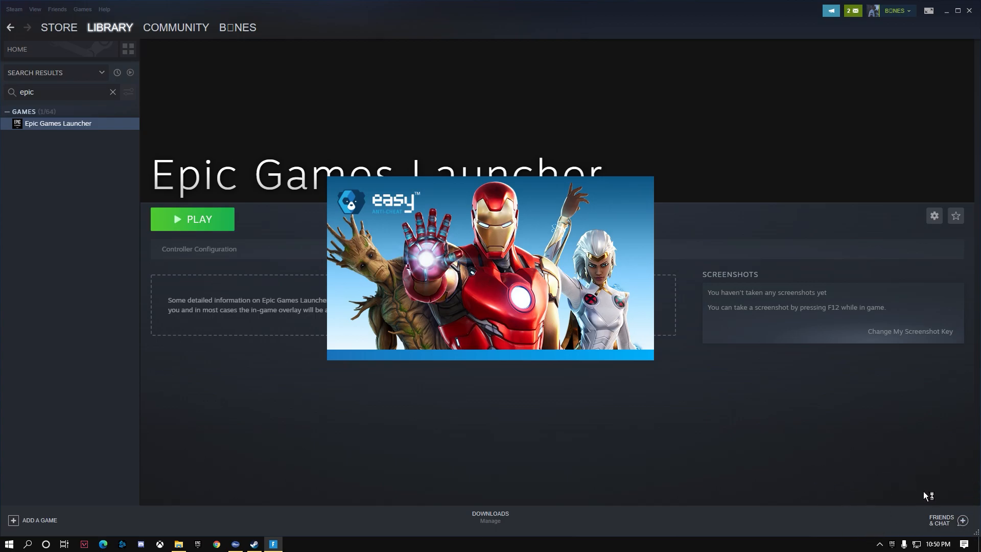
pyautogui.moveTo(582, 355)
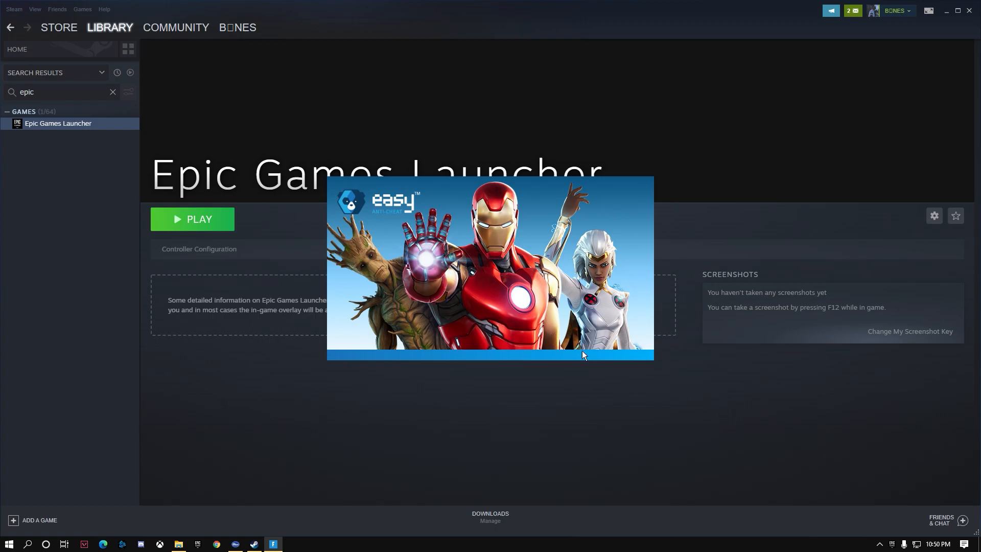
pyautogui.moveTo(849, 462)
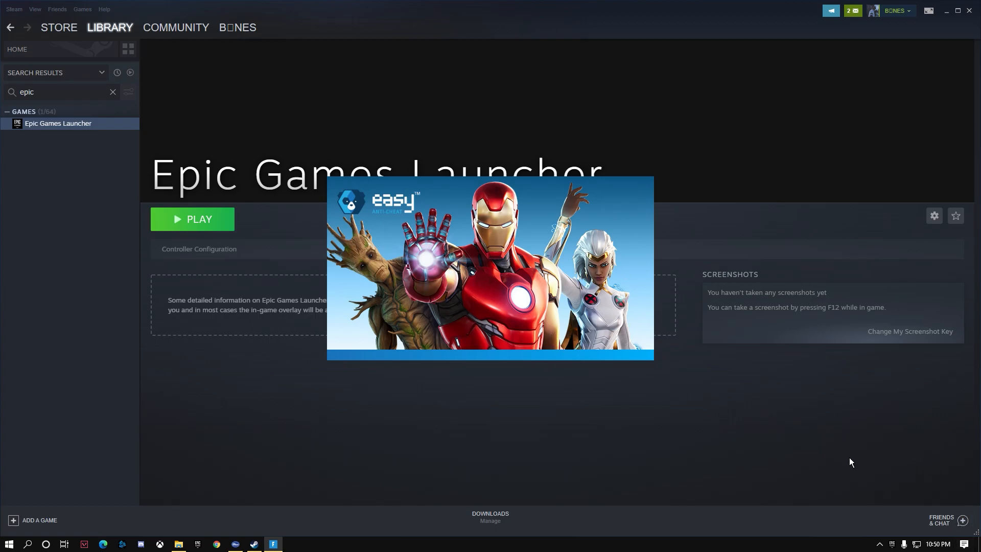
pyautogui.moveTo(906, 543)
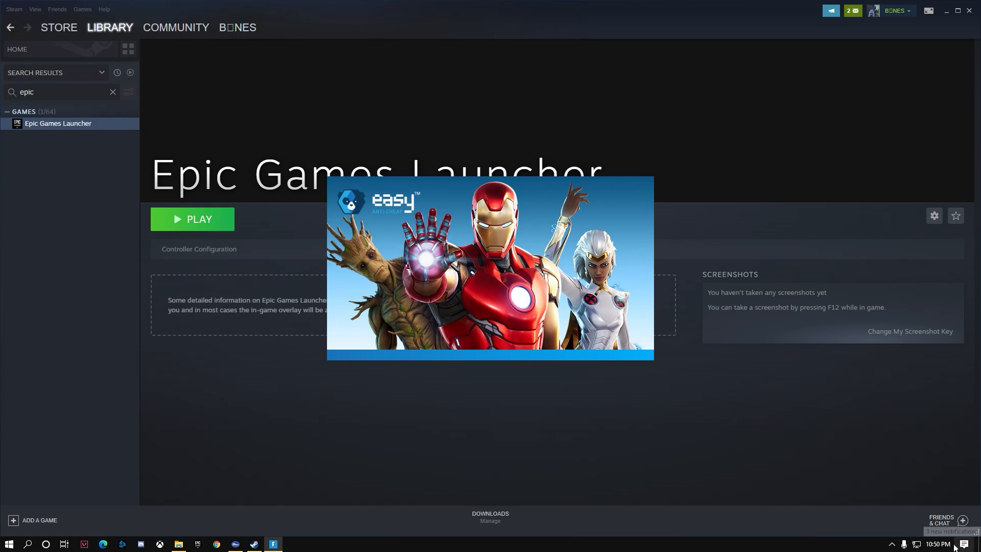
pyautogui.moveTo(292, 209)
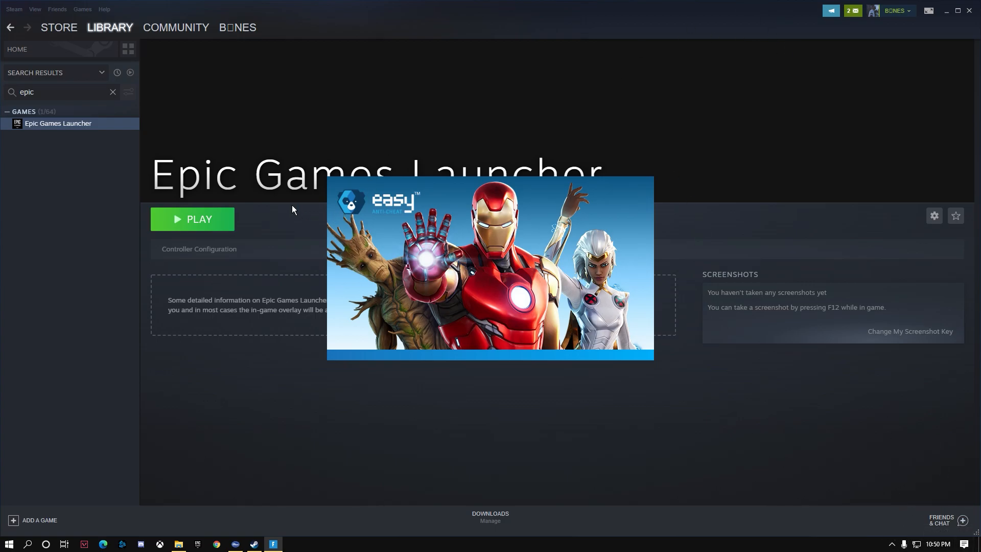
pyautogui.moveTo(348, 205)
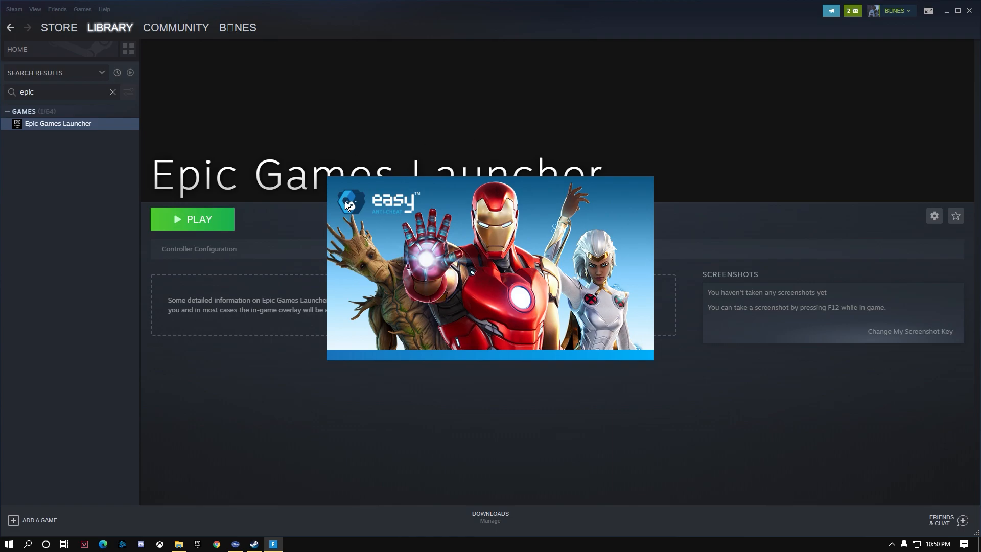
# Step: After Fortnite loads, navigate the top menu toward the Locker tab
pyautogui.click(199, 219)
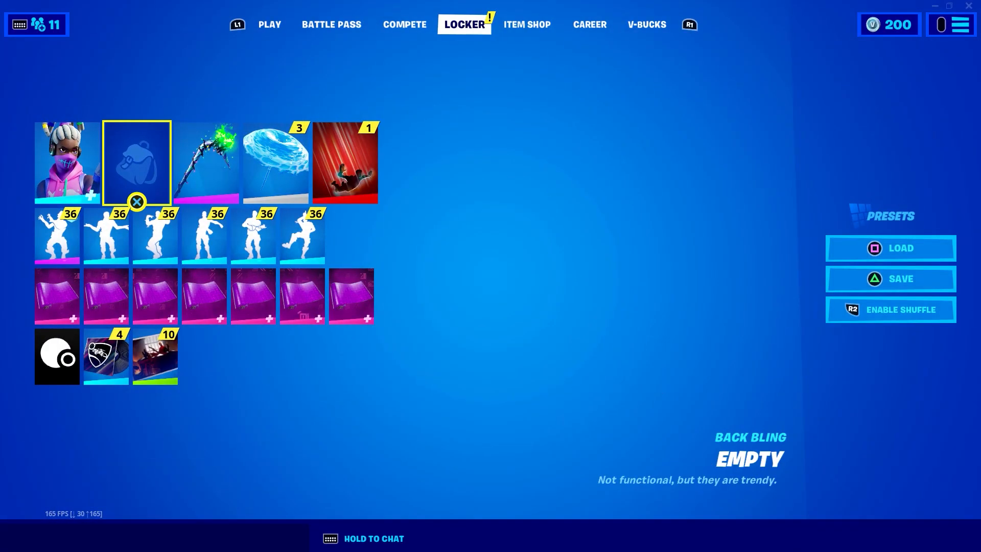
pyautogui.click(526, 24)
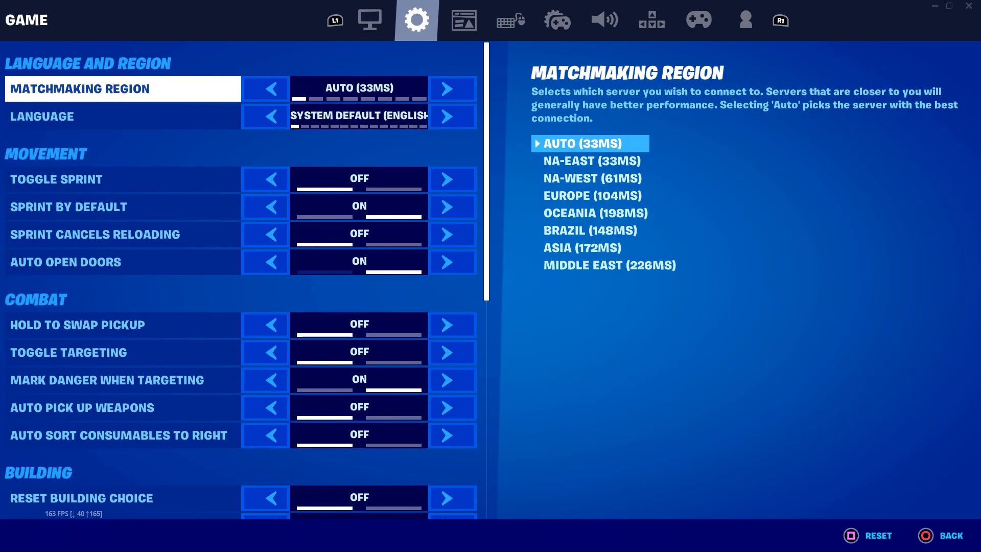
# Step: View PlayStation 4 Combat Controls in Fortnite's controller settings, then close settings
pyautogui.click(698, 20)
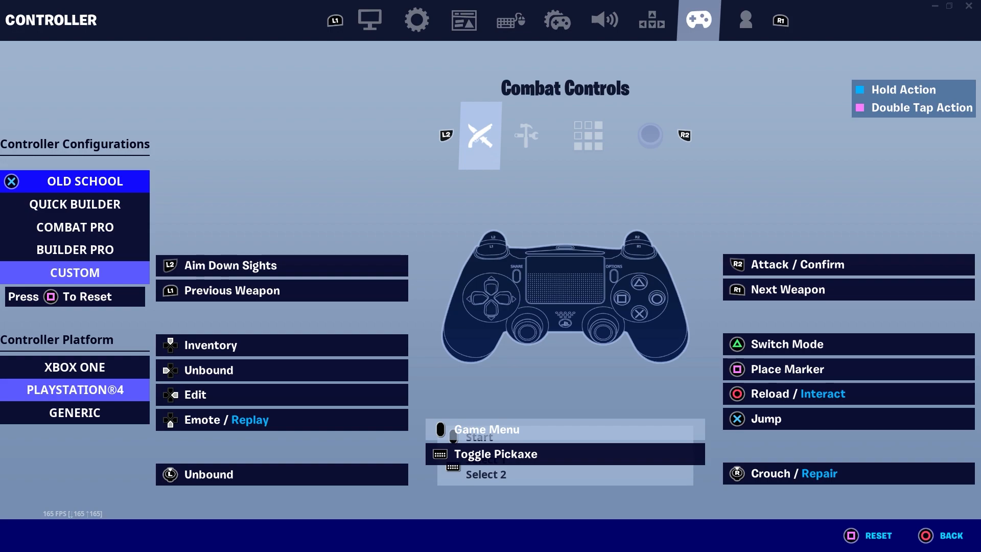
pyautogui.click(950, 534)
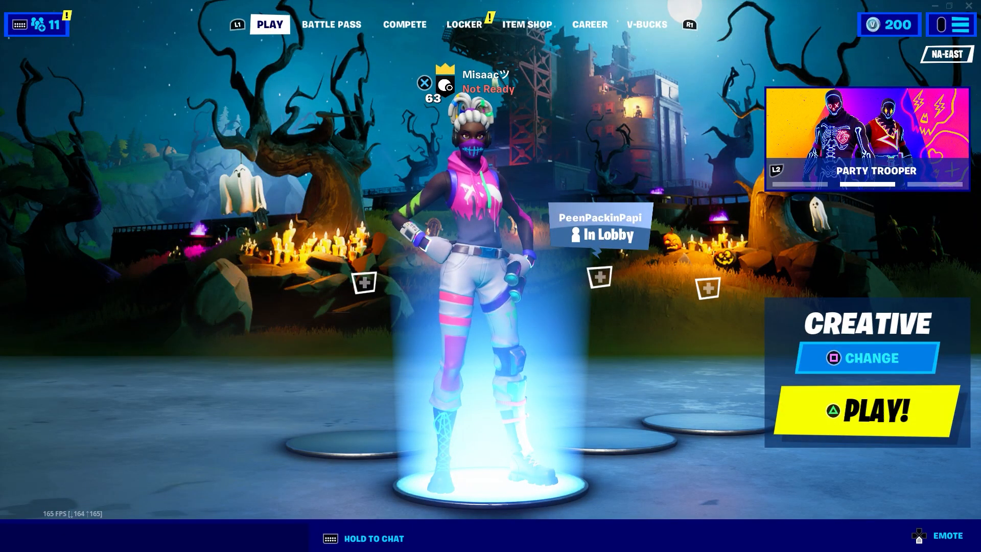
# Step: Exit Fortnite from the lobby menu, returning to Steam's Epic Games Launcher page
pyautogui.click(950, 24)
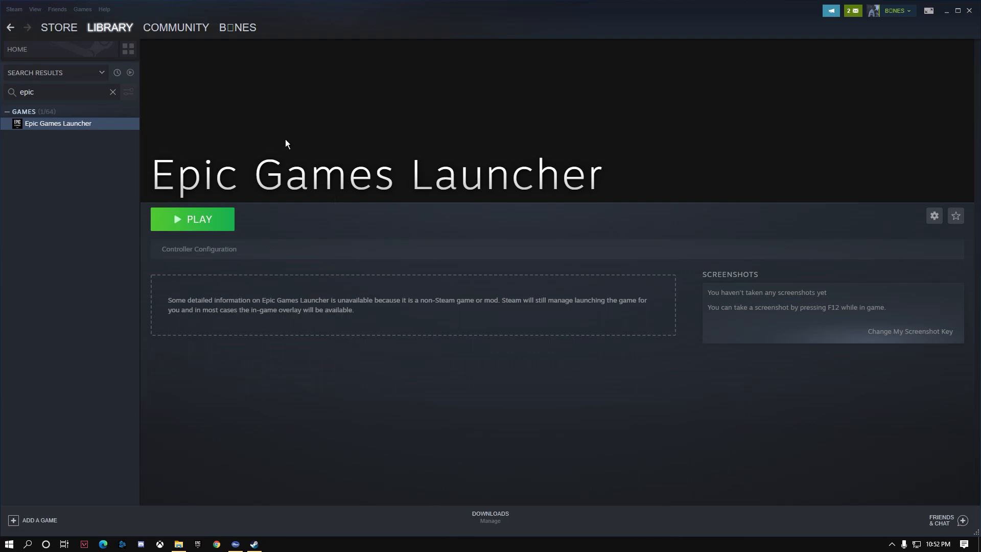
# Step: Clear the library search, search 'batt', and double-click Battle.net to launch it
pyautogui.click(112, 92)
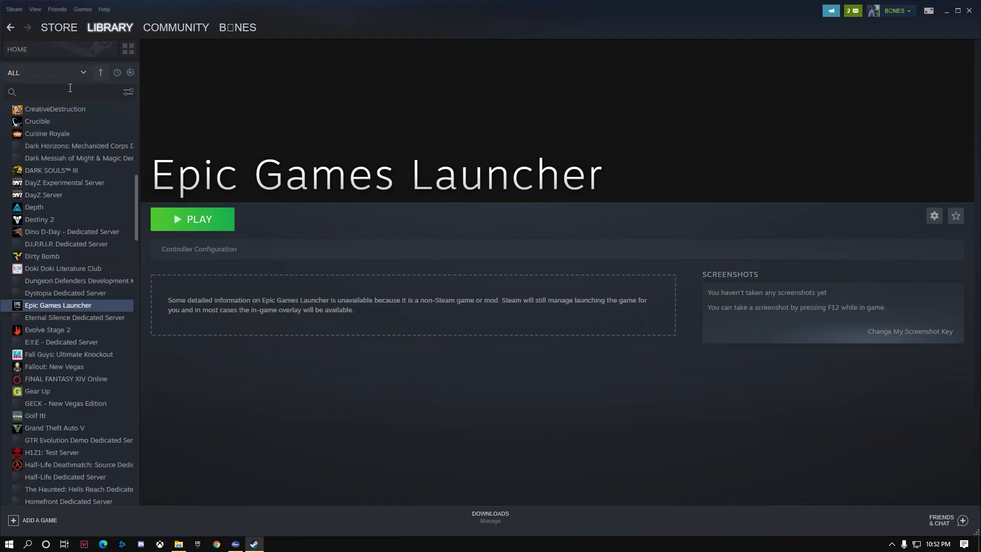
pyautogui.click(59, 92)
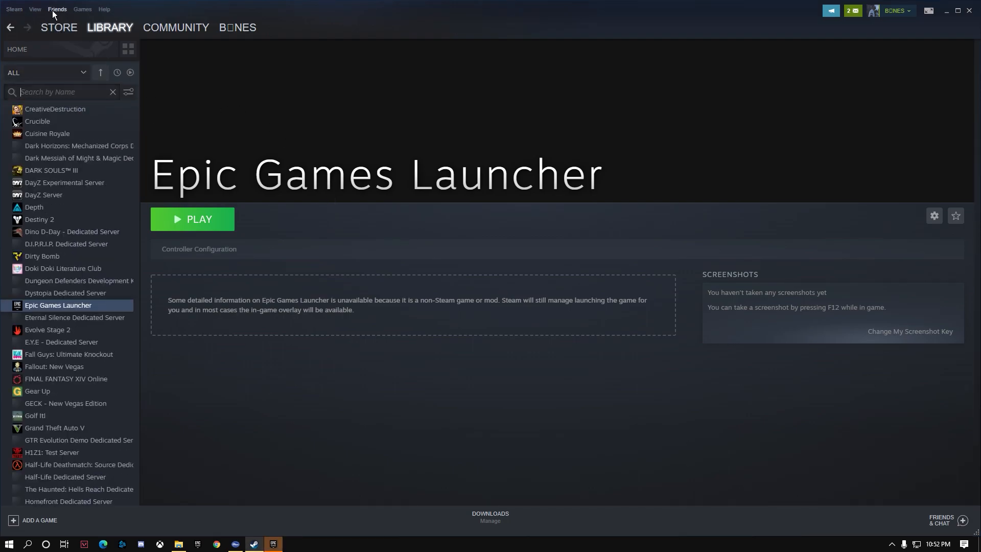
pyautogui.click(82, 8)
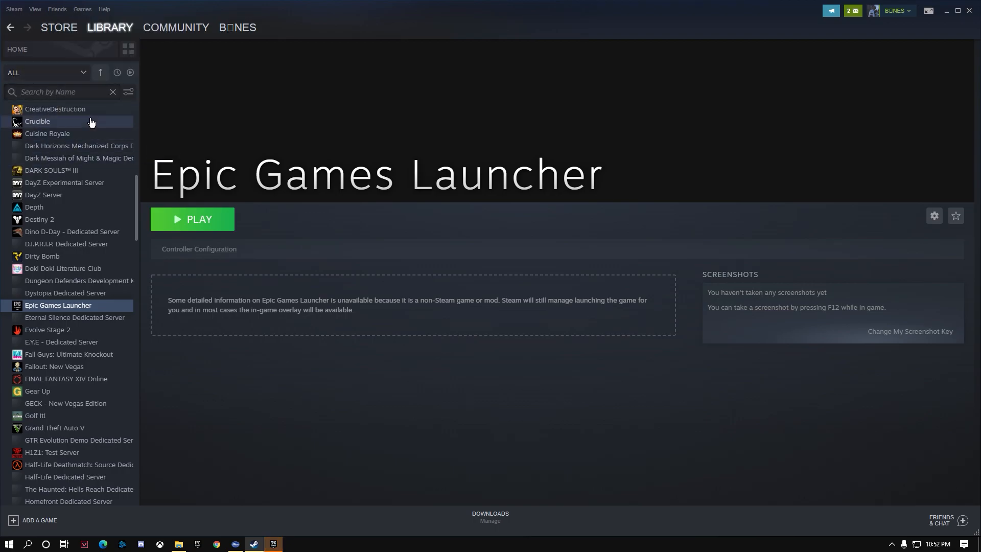
pyautogui.write('batt')
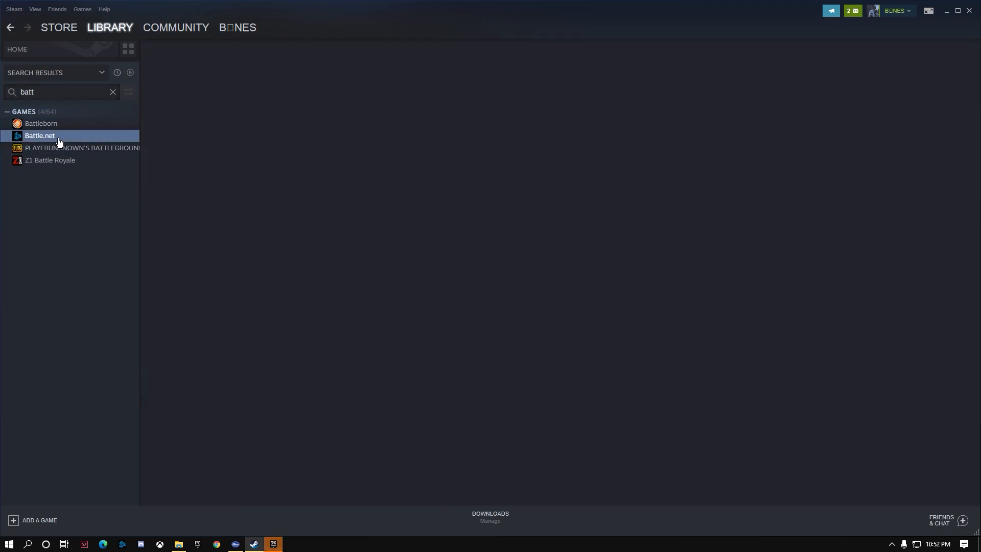
pyautogui.doubleClick(39, 136)
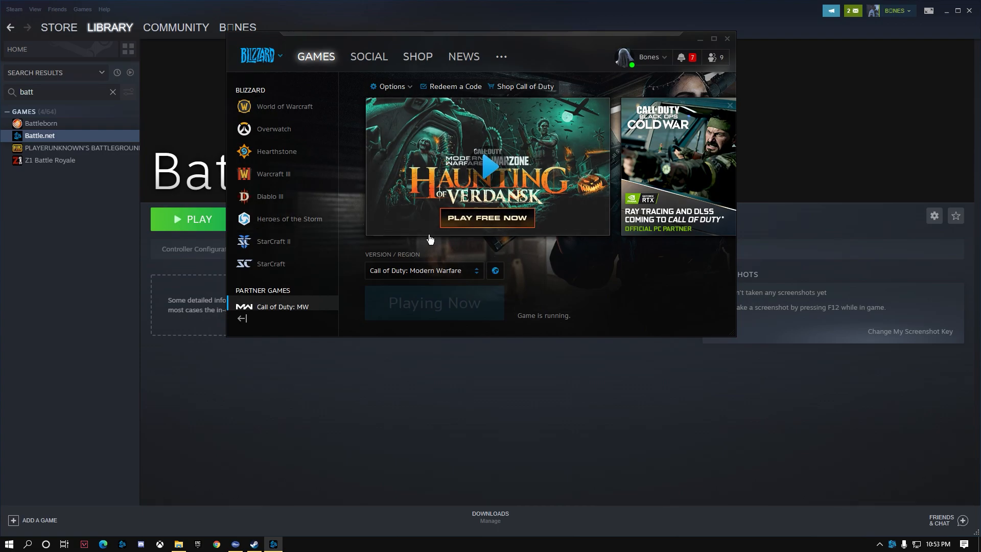
# Step: Minimize the Battle.net launcher and bring the running Modern Warfare game to the front
pyautogui.click(700, 39)
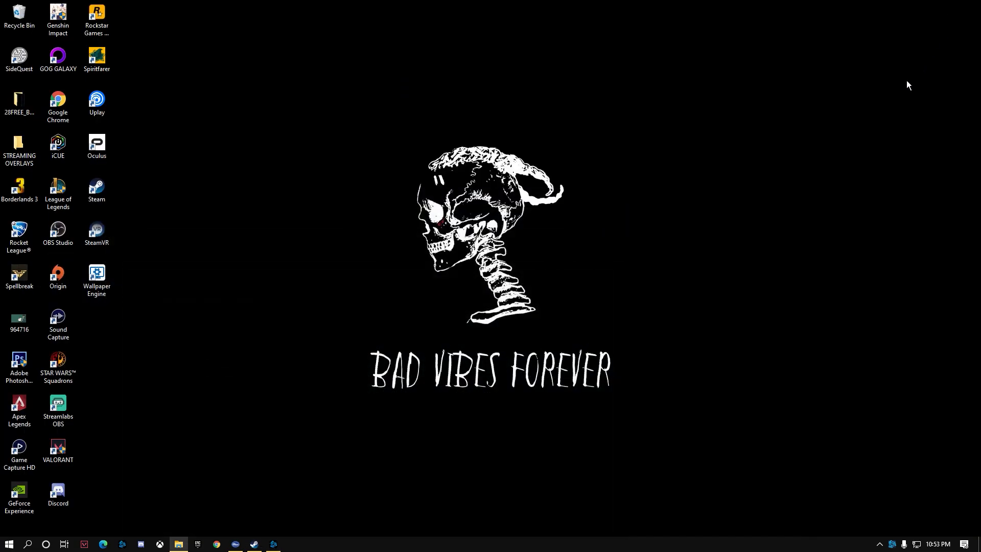
pyautogui.click(271, 544)
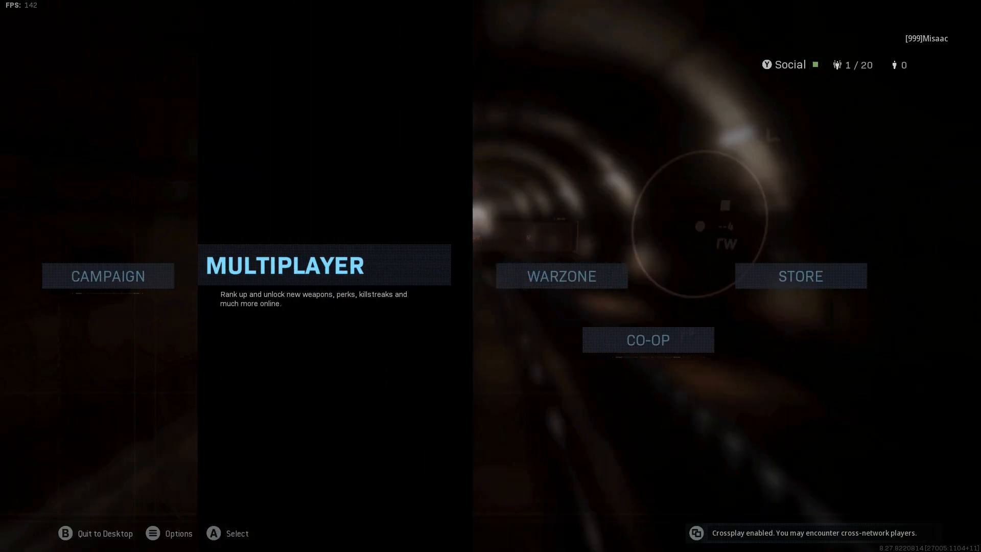
pyautogui.click(799, 276)
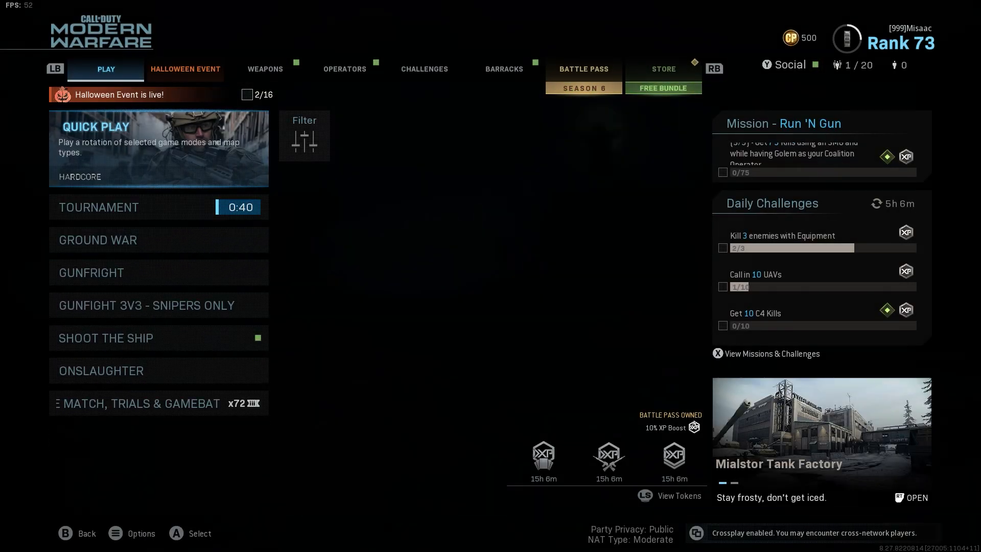
pyautogui.click(184, 69)
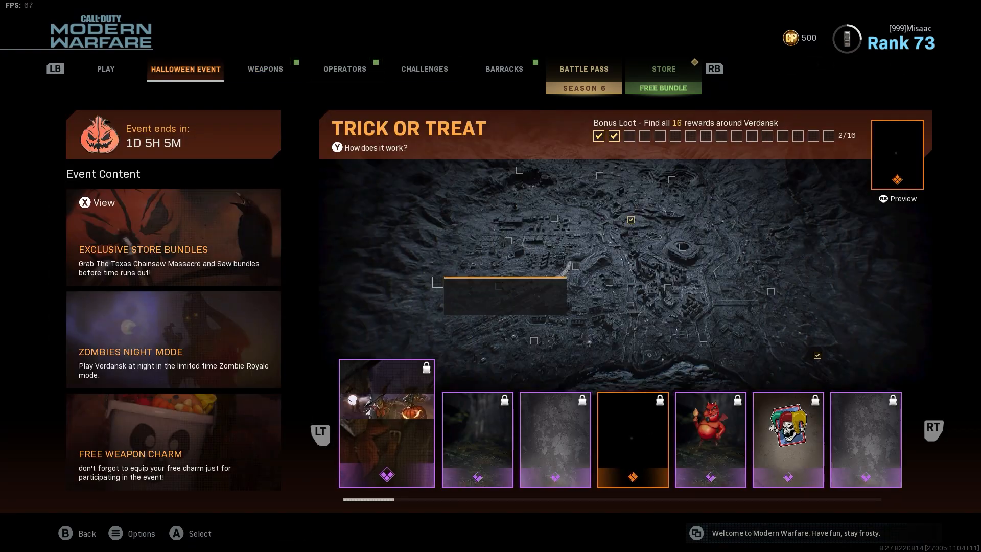
pyautogui.click(344, 69)
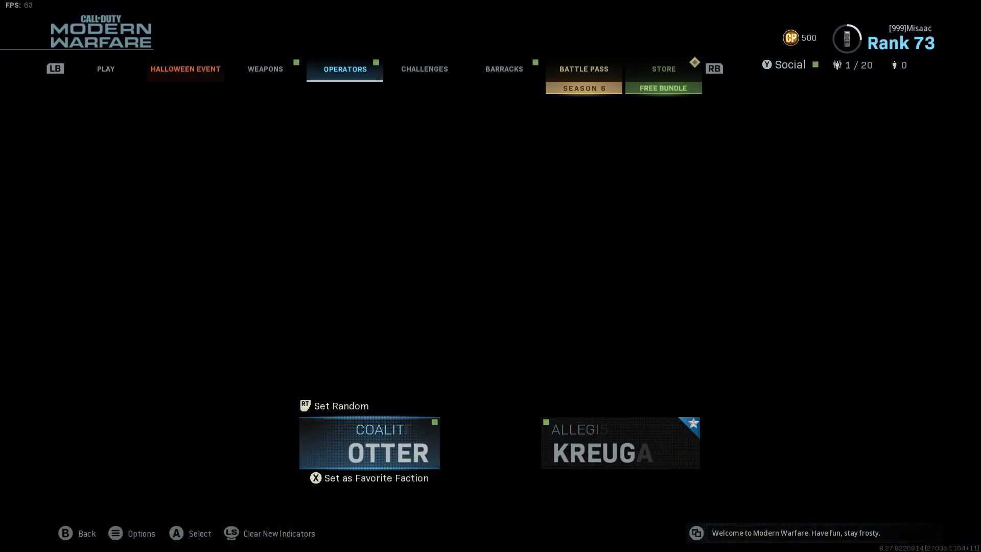
pyautogui.click(105, 69)
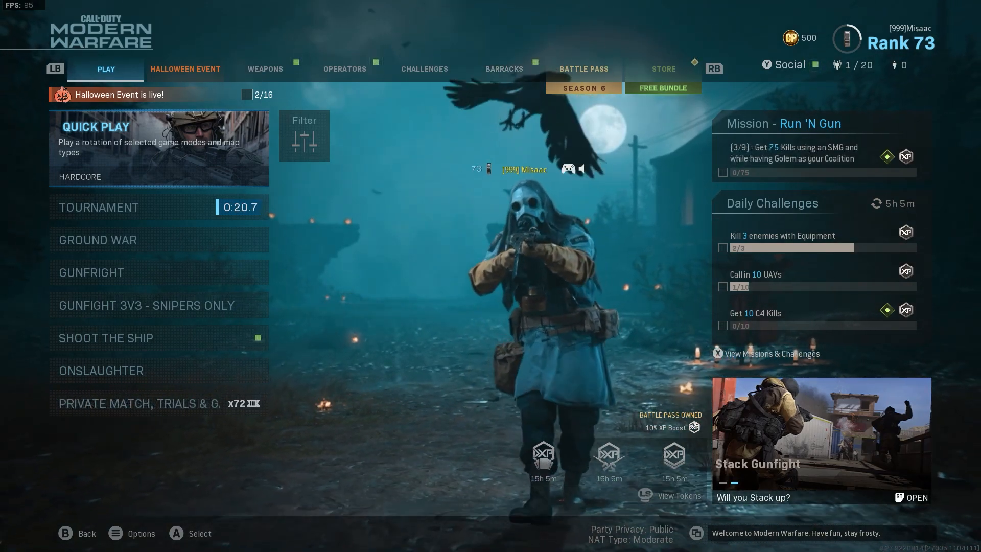
pyautogui.click(265, 69)
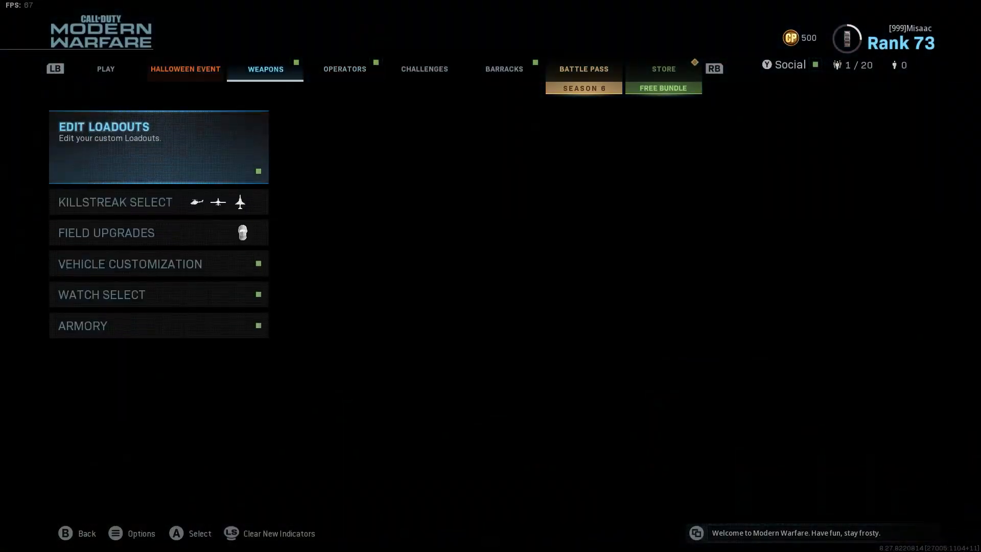
pyautogui.click(105, 69)
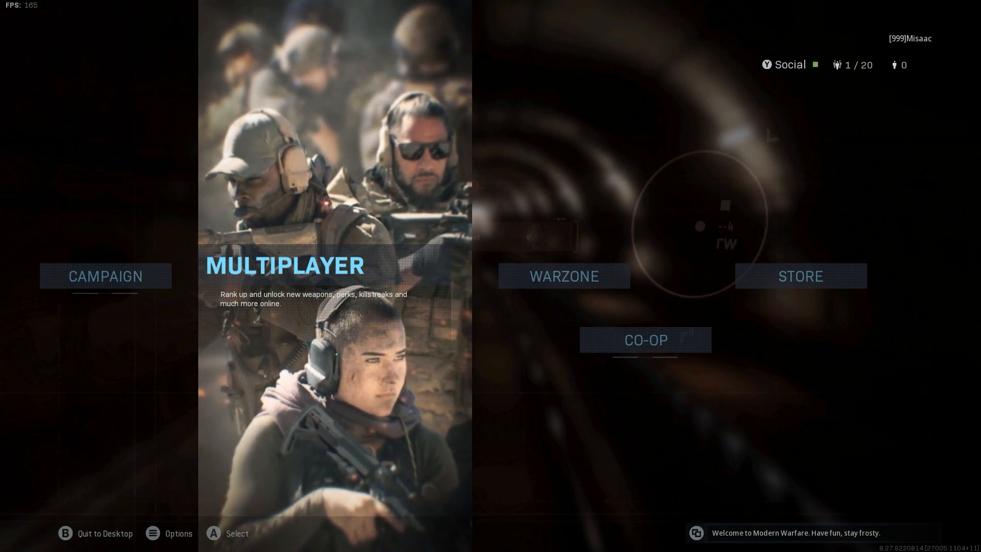
pyautogui.click(105, 532)
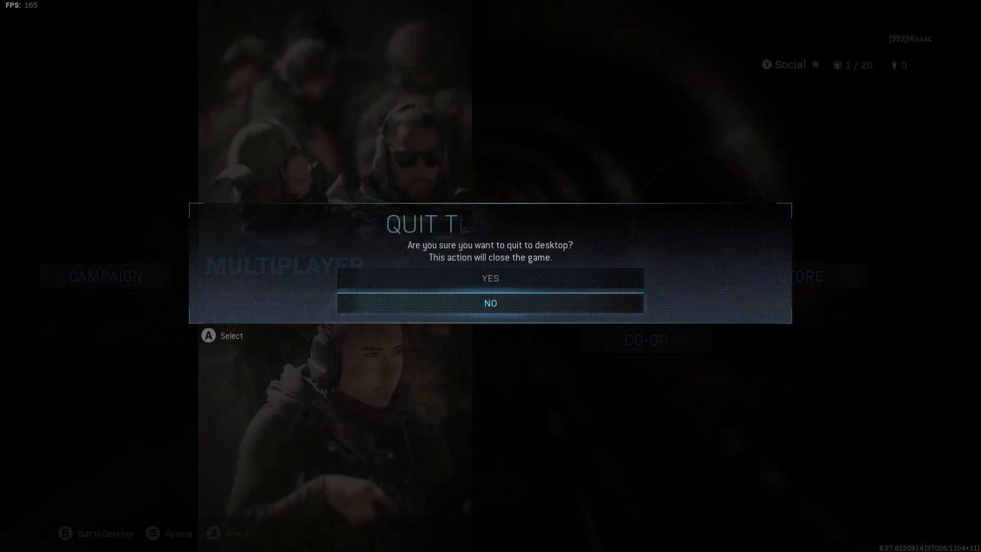
pyautogui.click(490, 303)
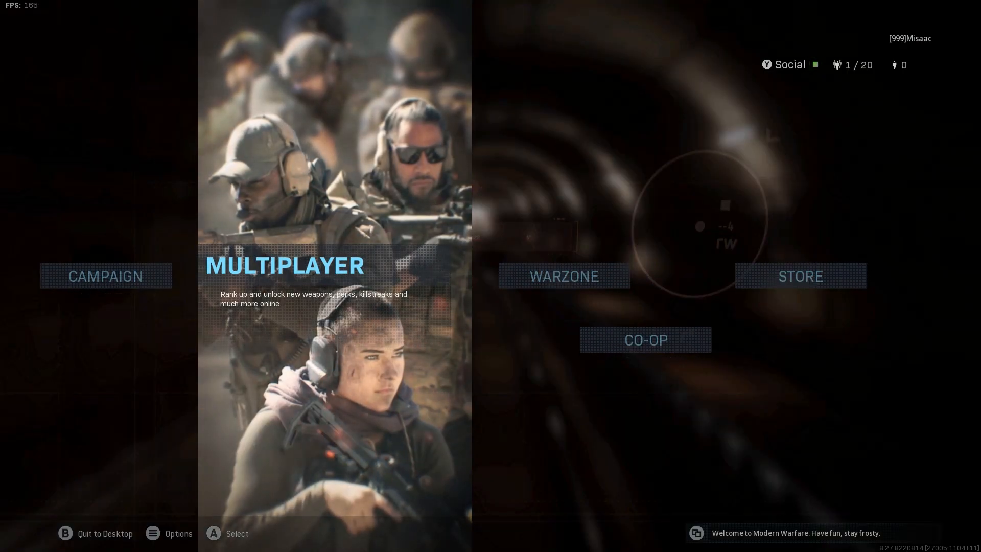